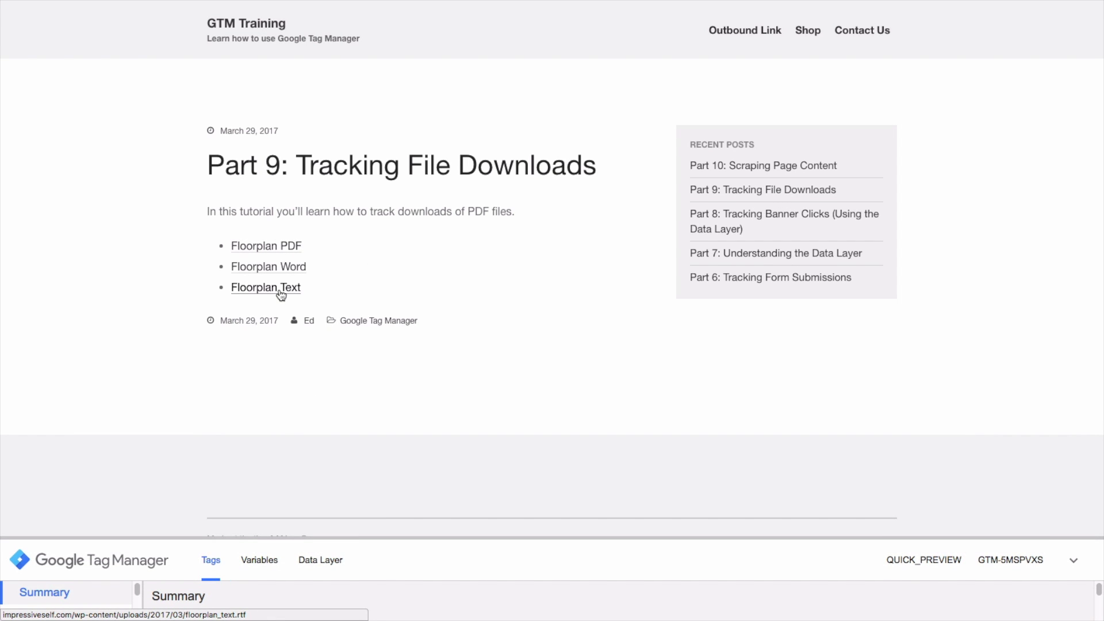
pyautogui.moveTo(268, 266)
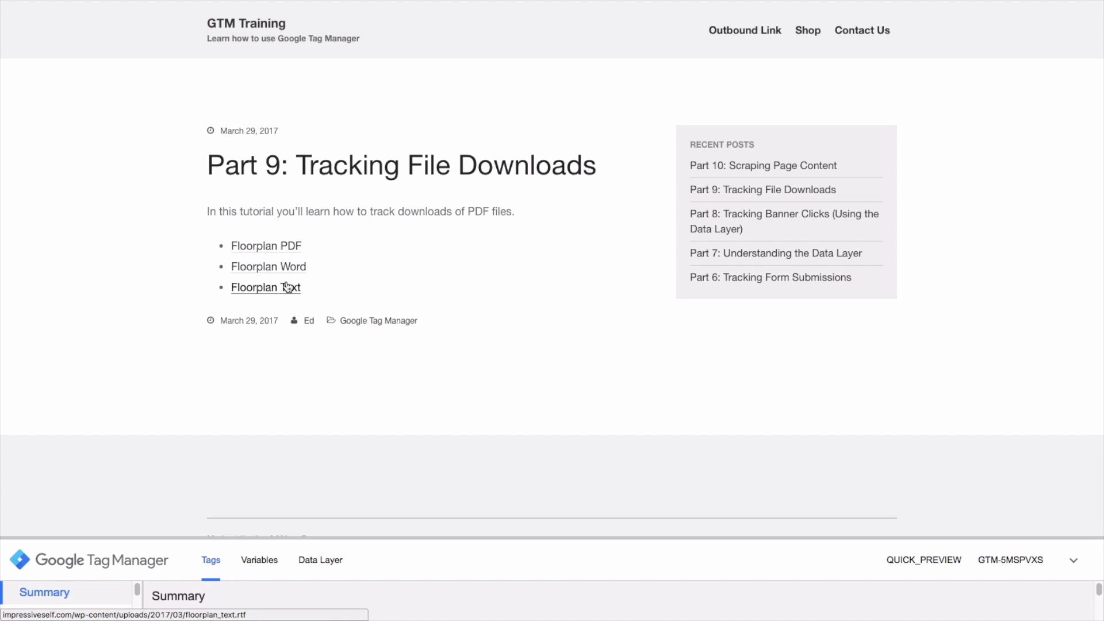
# Step: Download the Floorplan Text and Floorplan Word files to log link clicks in preview
pyautogui.click(266, 287)
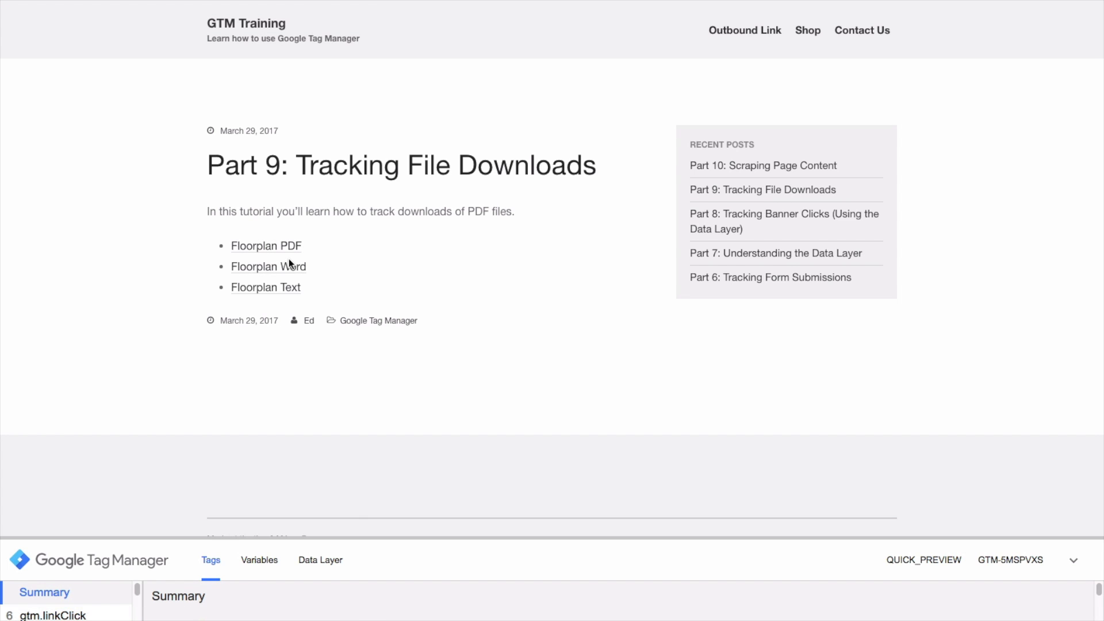
pyautogui.moveTo(285, 269)
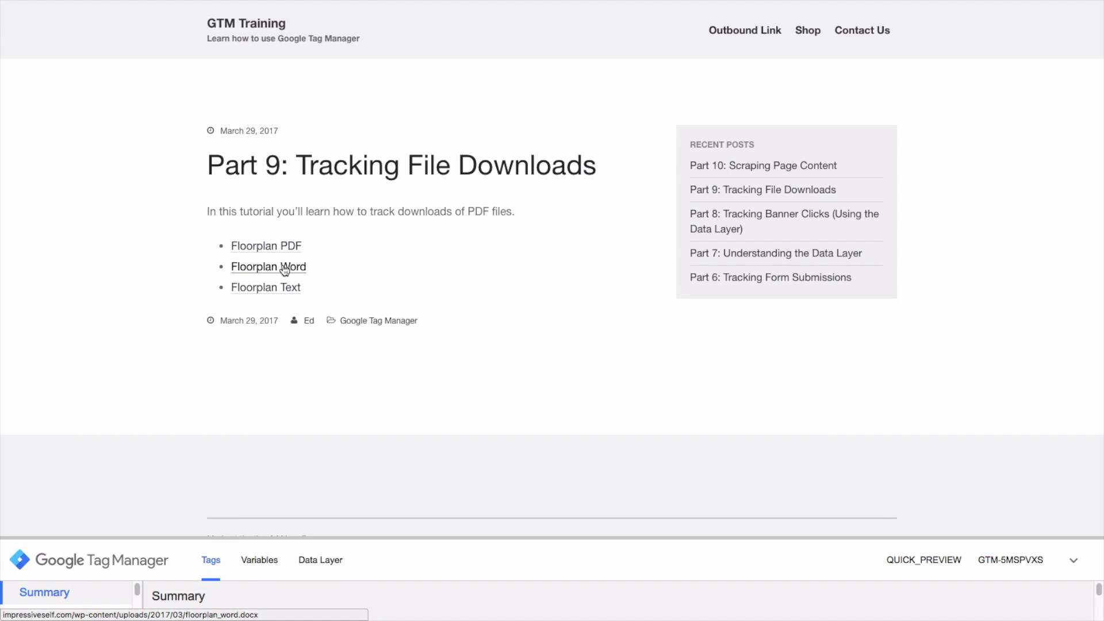
pyautogui.click(269, 266)
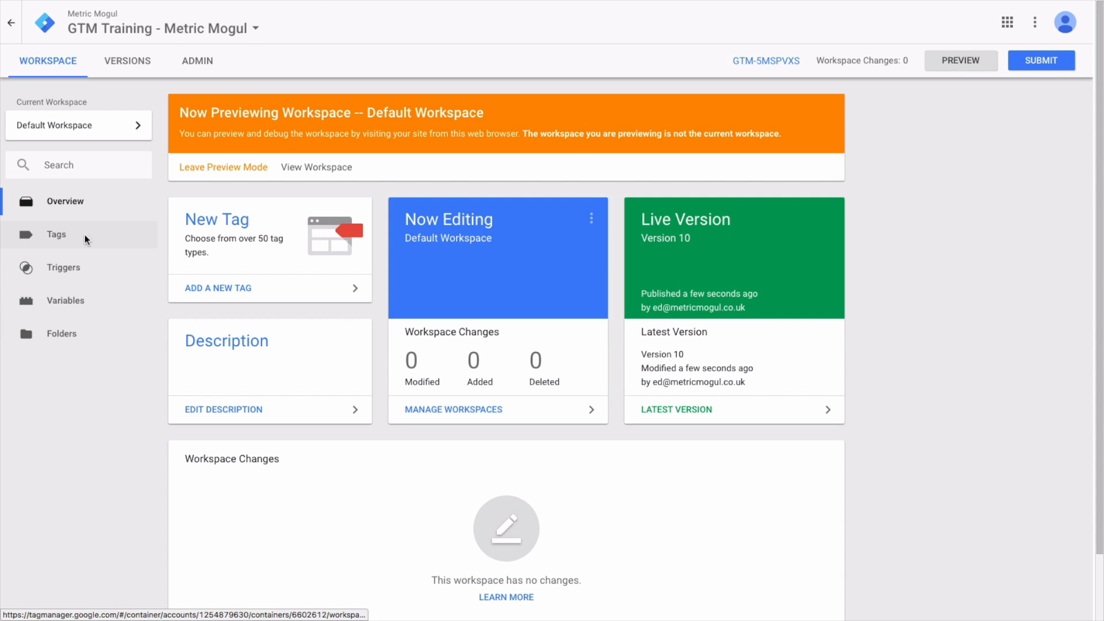
# Step: Start a new trigger and name it 'File Download'
pyautogui.click(63, 267)
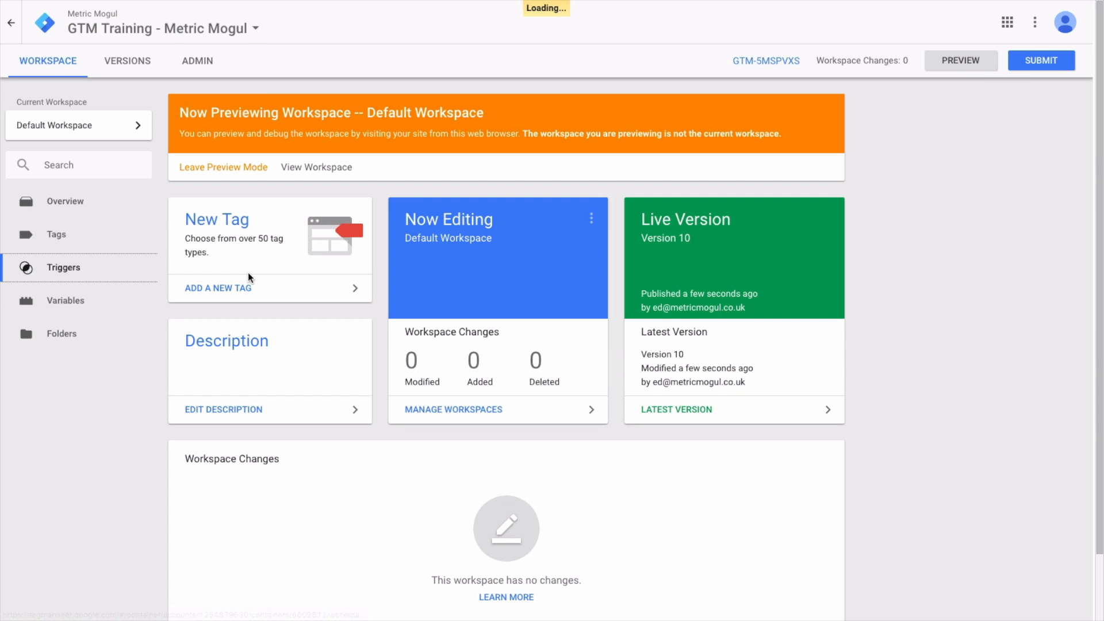
pyautogui.click(211, 245)
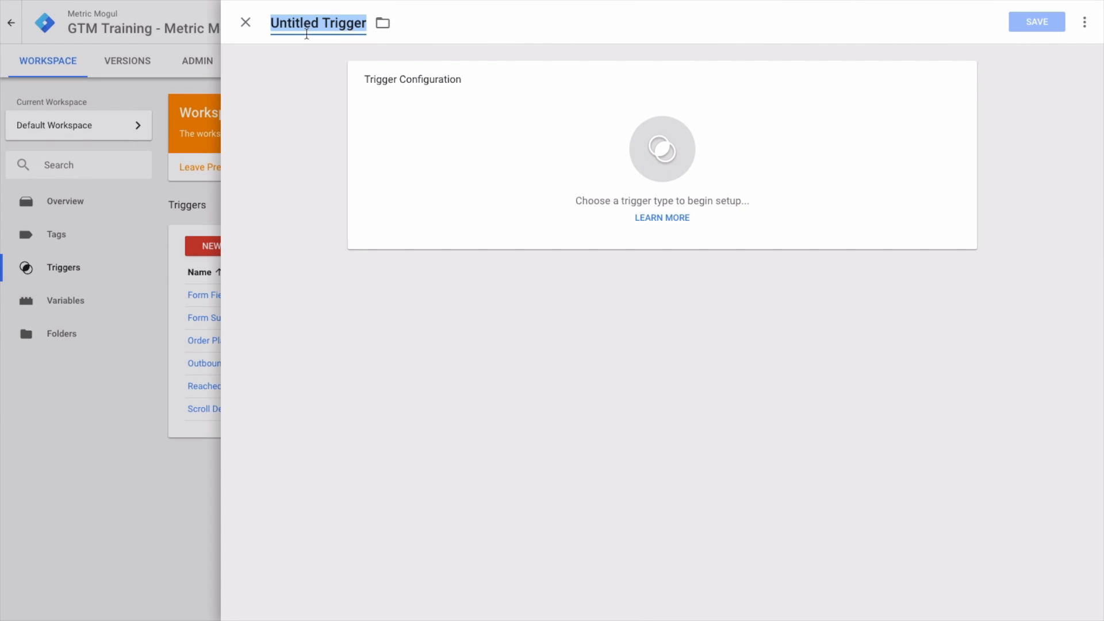
pyautogui.write('Fild')
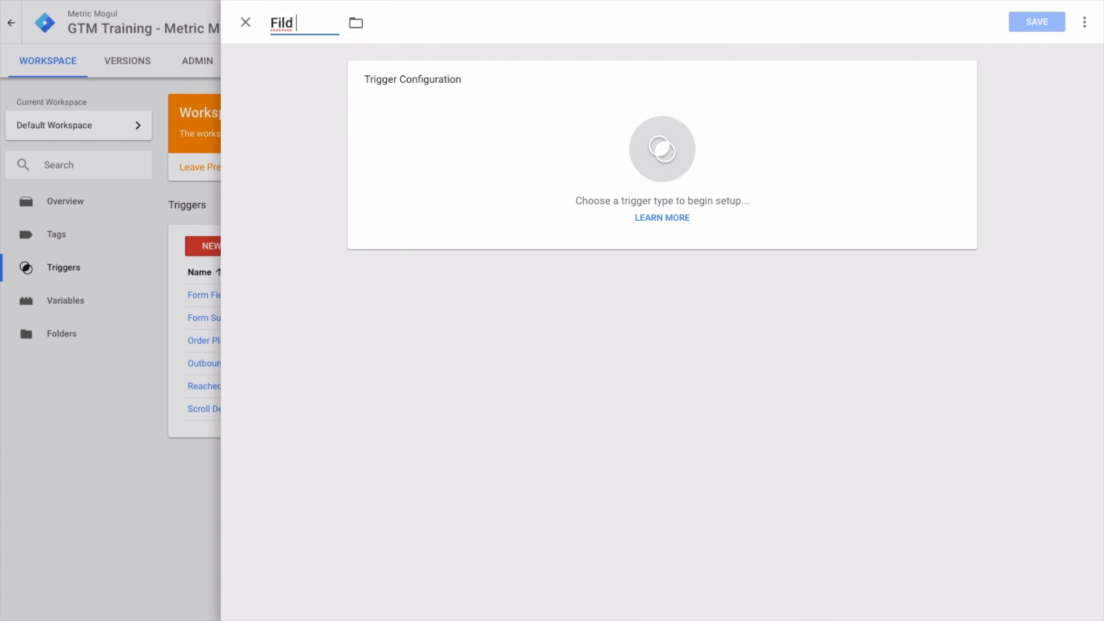
pyautogui.write('File Download')
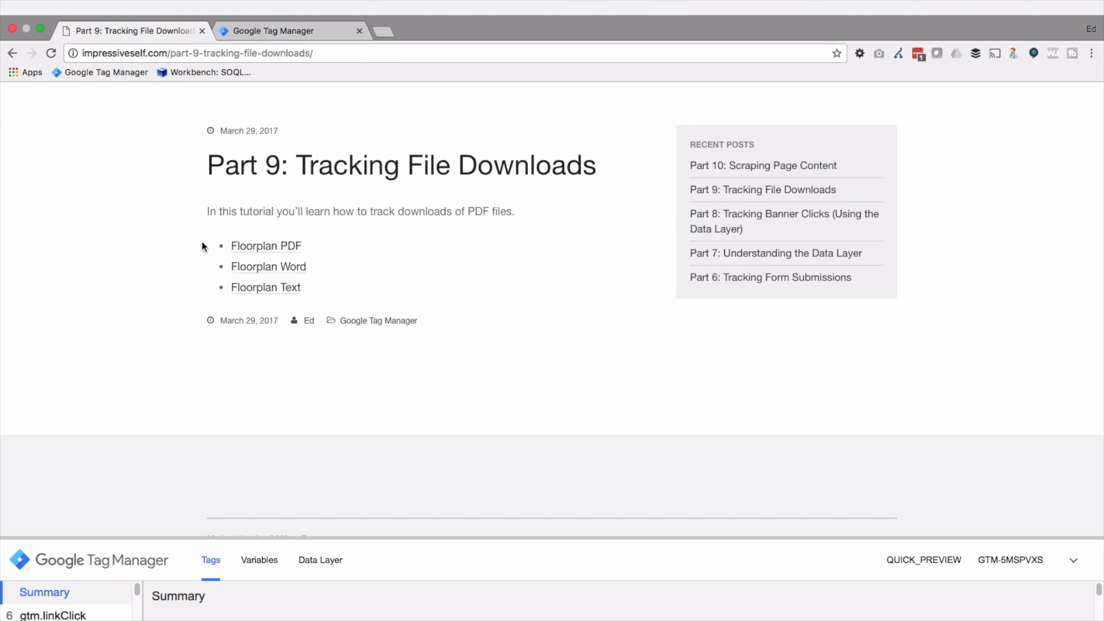
# Step: Inspect the Floorplan PDF link's anchor element in DevTools
pyautogui.rightClick(266, 245)
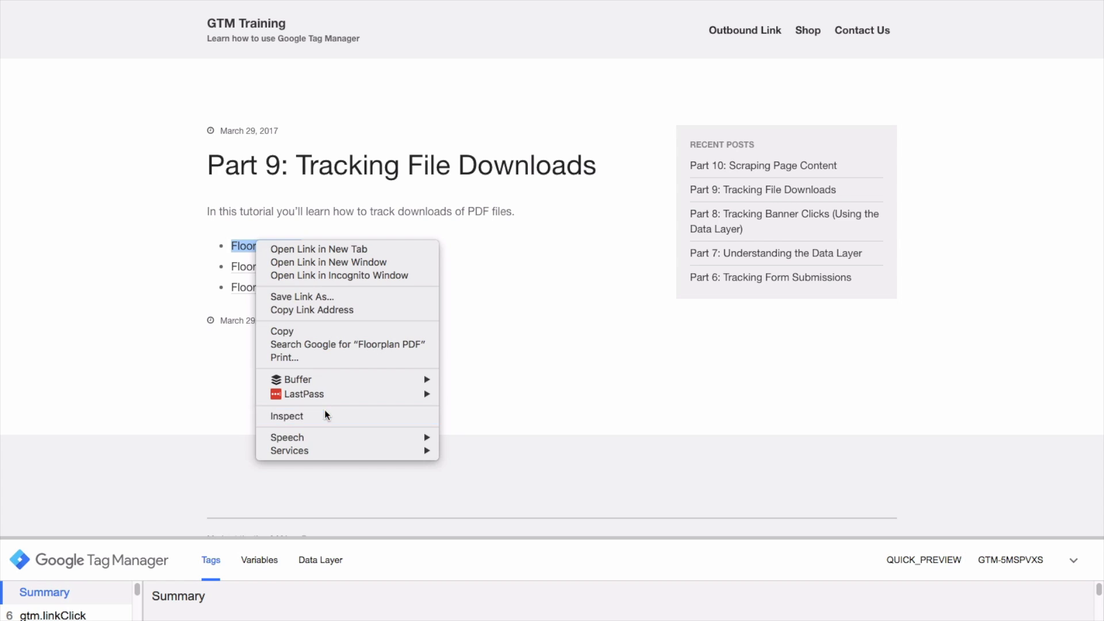
pyautogui.click(286, 415)
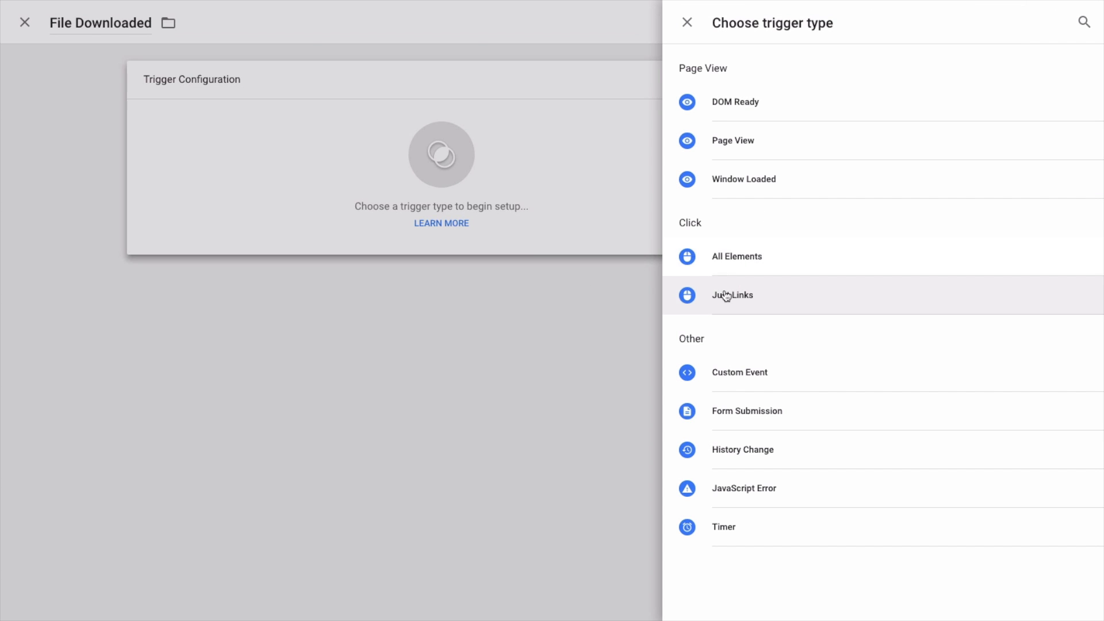
pyautogui.moveTo(732, 299)
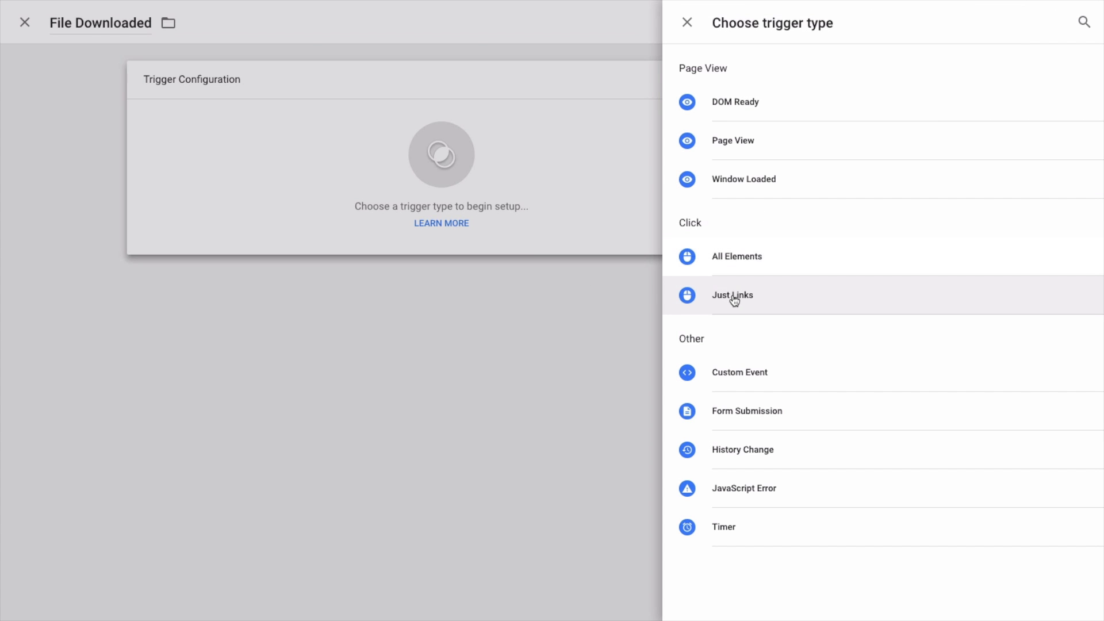
# Step: Set trigger type Click - Just Links, firing on Some Link Clicks with a Click URL condition
pyautogui.click(732, 295)
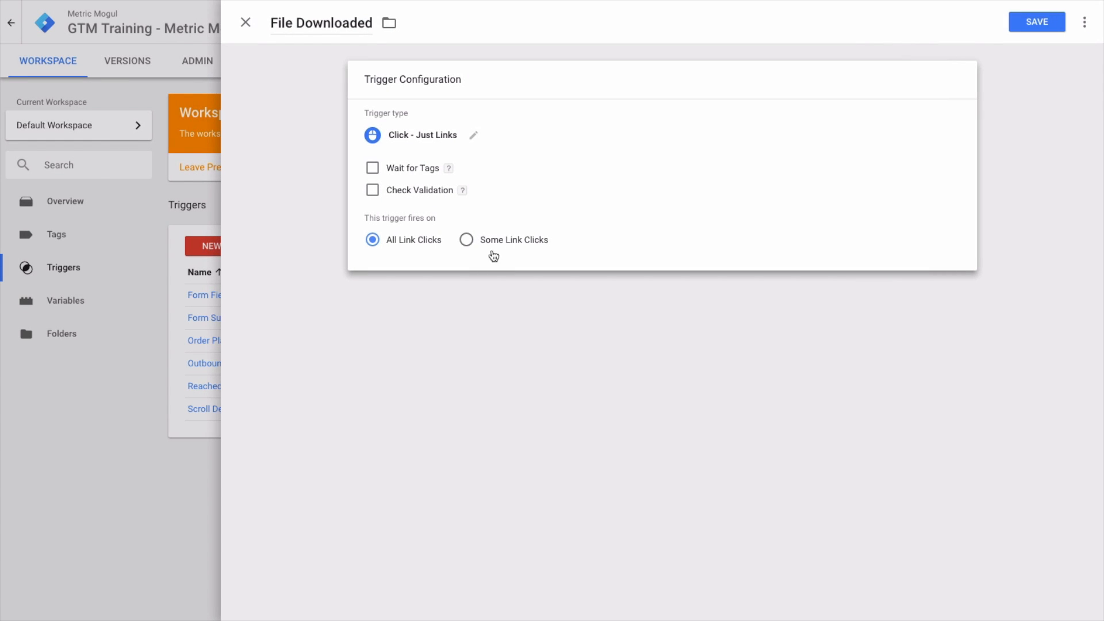
pyautogui.click(467, 239)
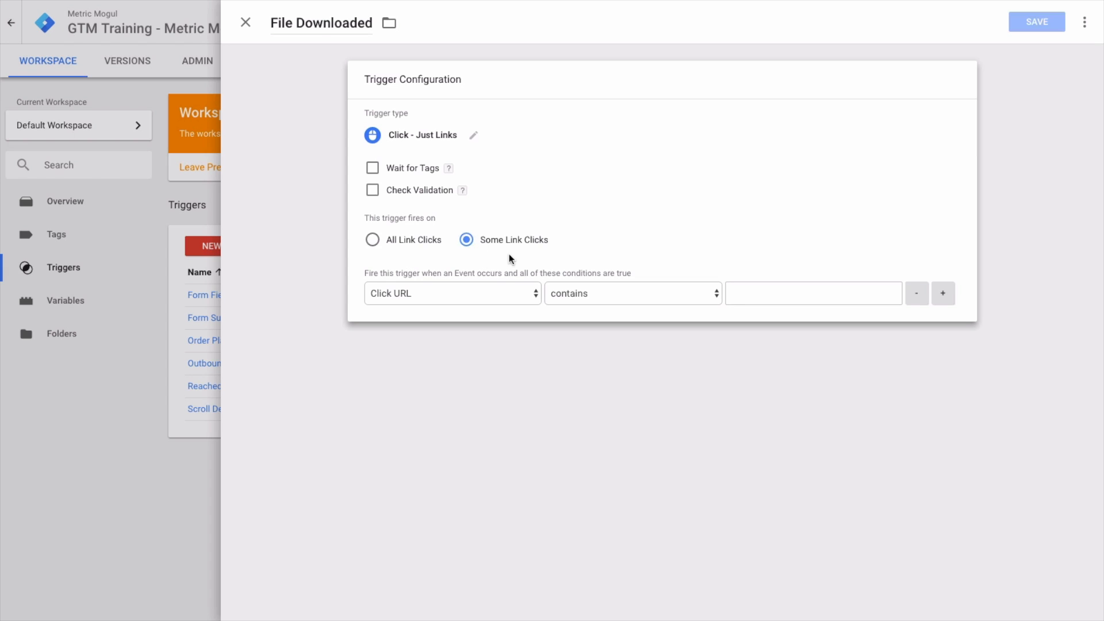
pyautogui.click(451, 293)
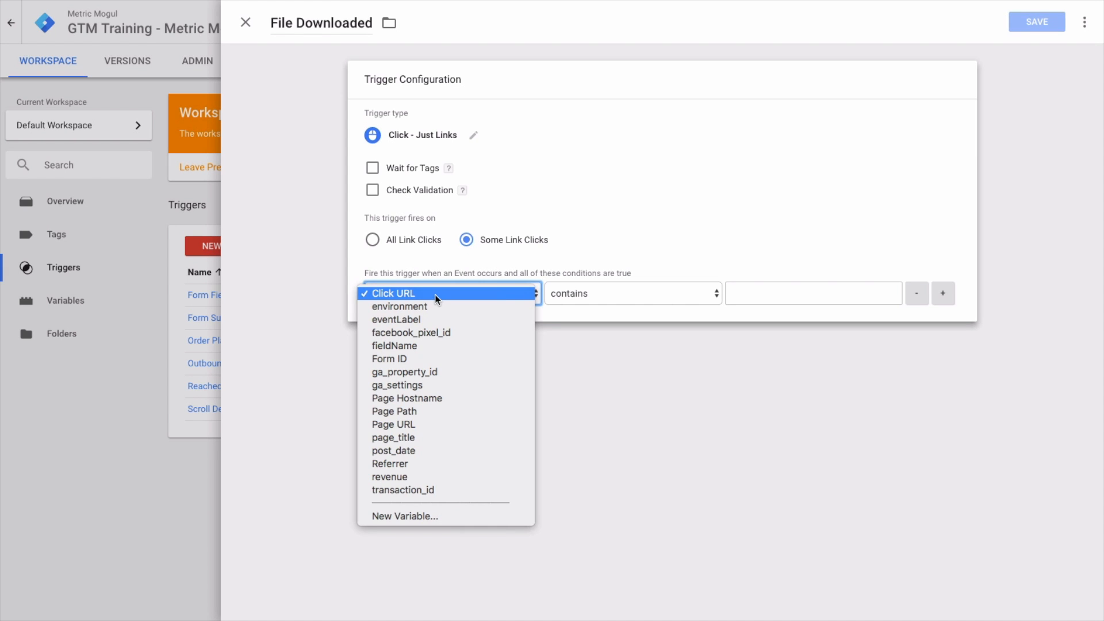
pyautogui.click(396, 292)
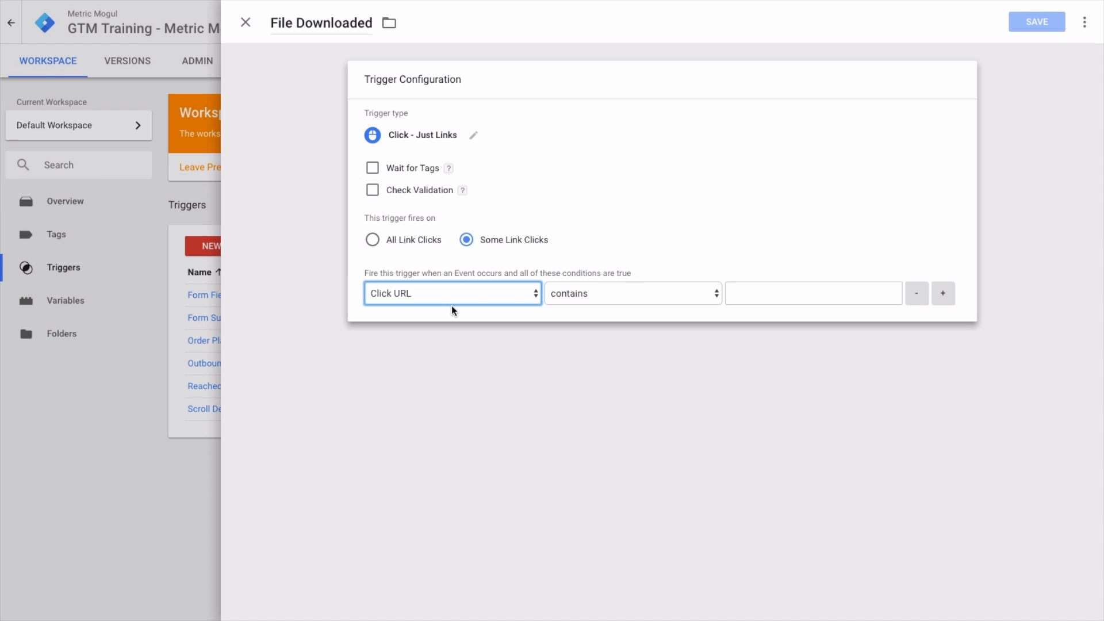
pyautogui.moveTo(485, 300)
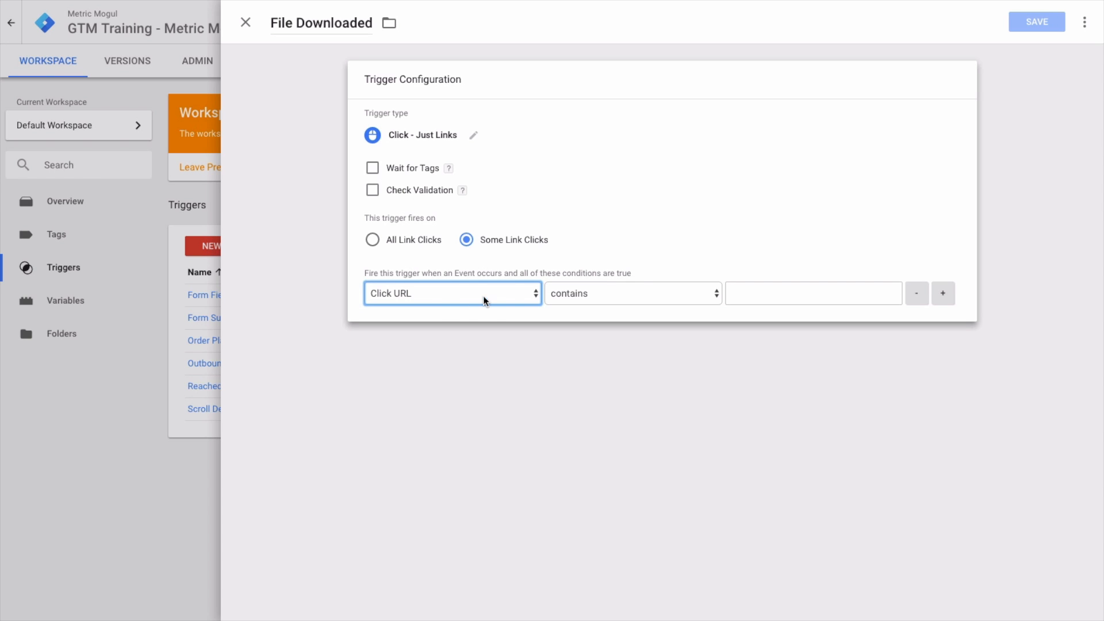
pyautogui.moveTo(495, 307)
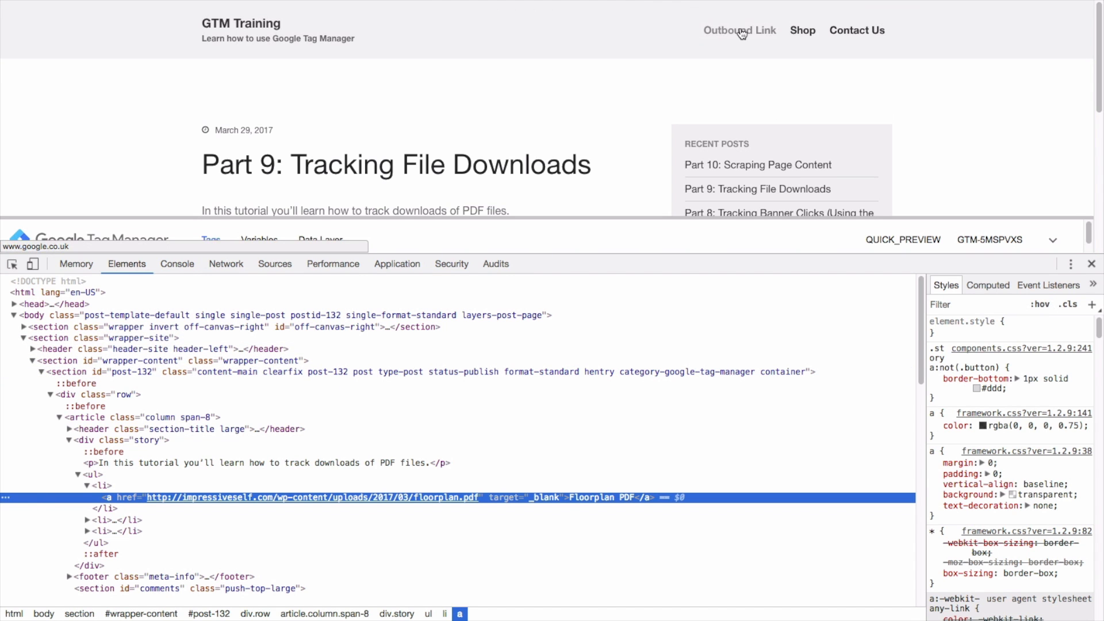
pyautogui.moveTo(765, 34)
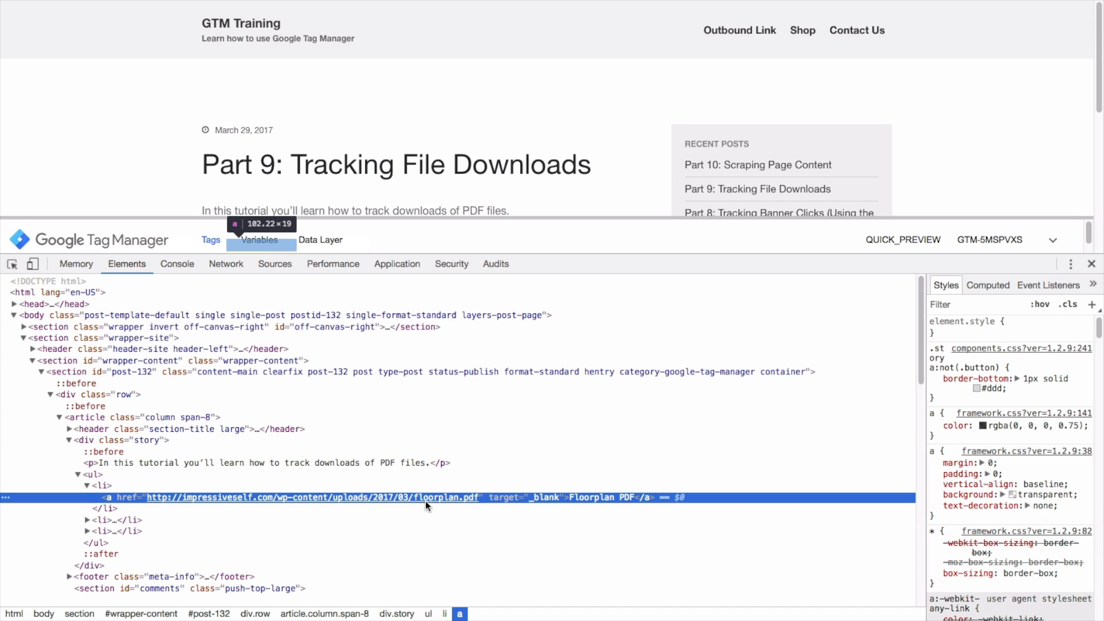
pyautogui.moveTo(470, 497)
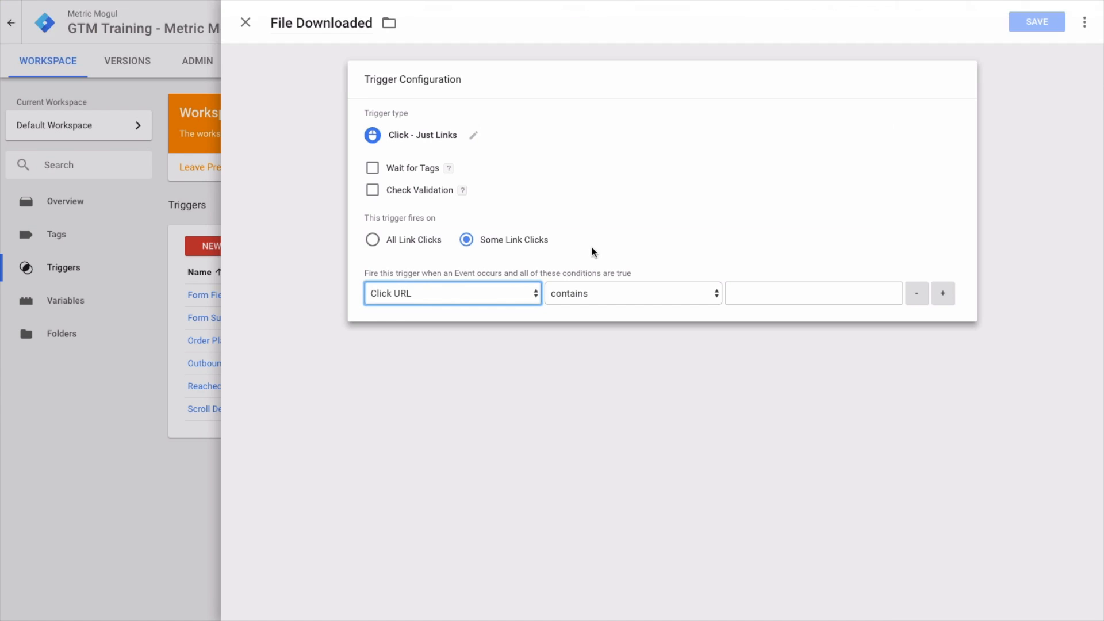
# Step: Set Click URL to match RegEx \.(pdf|doc|docx|txt)$ and save the trigger
pyautogui.click(630, 293)
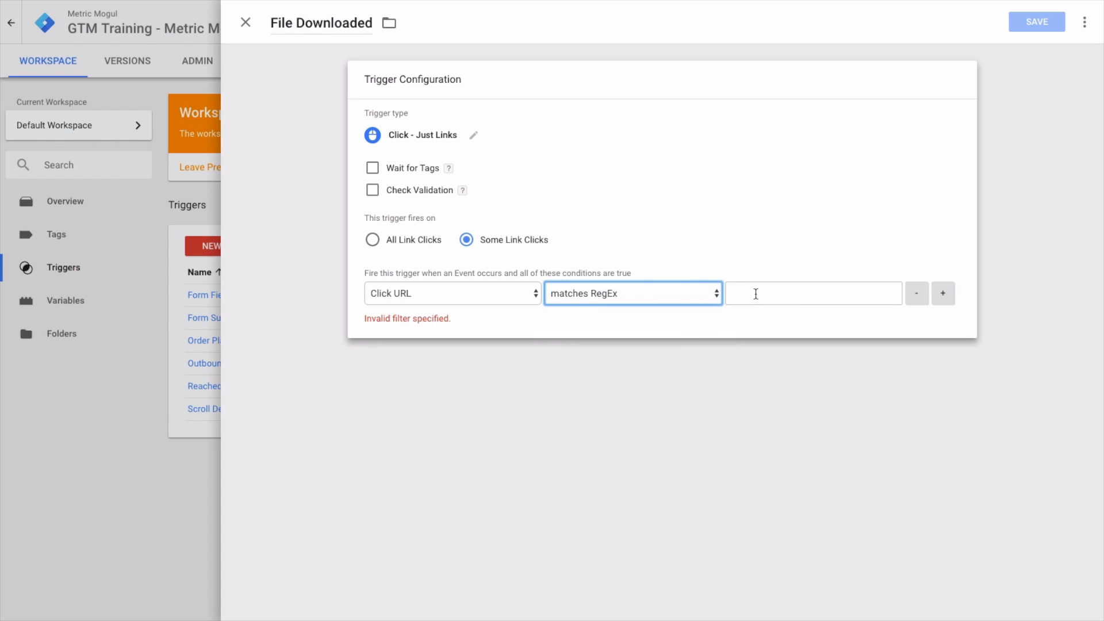
pyautogui.click(812, 293)
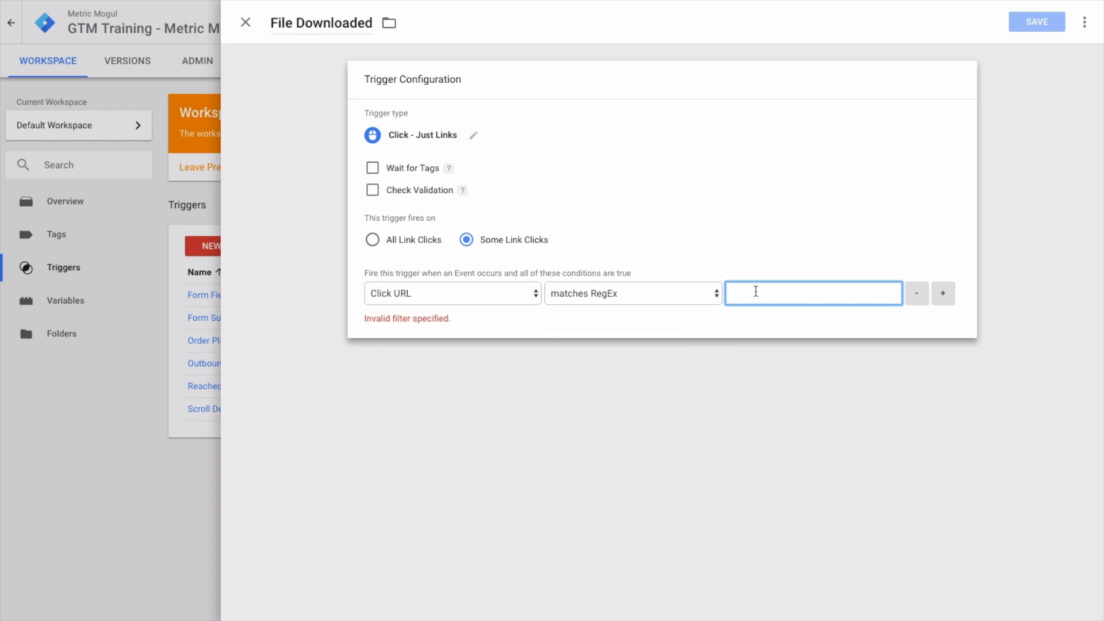
pyautogui.write('pdf')
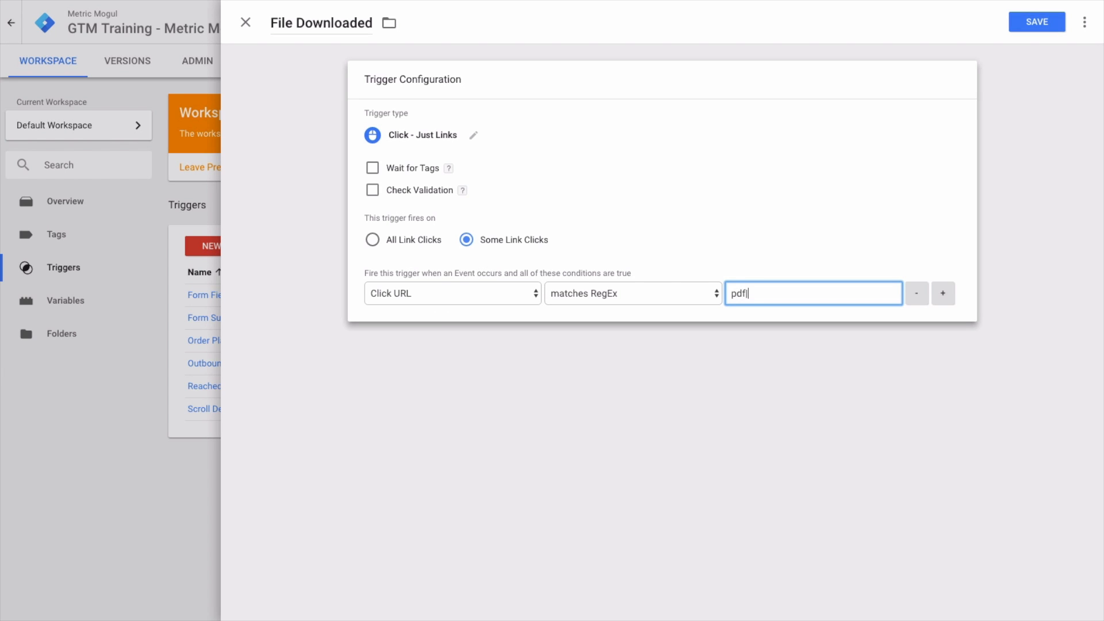
pyautogui.write('|doc')
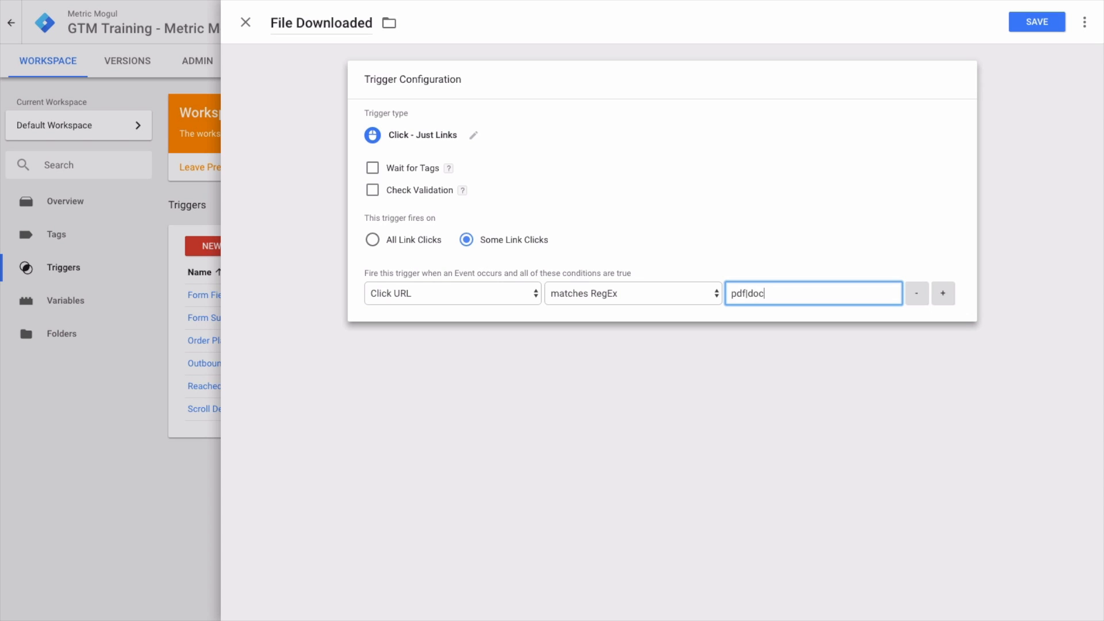
pyautogui.write('|do')
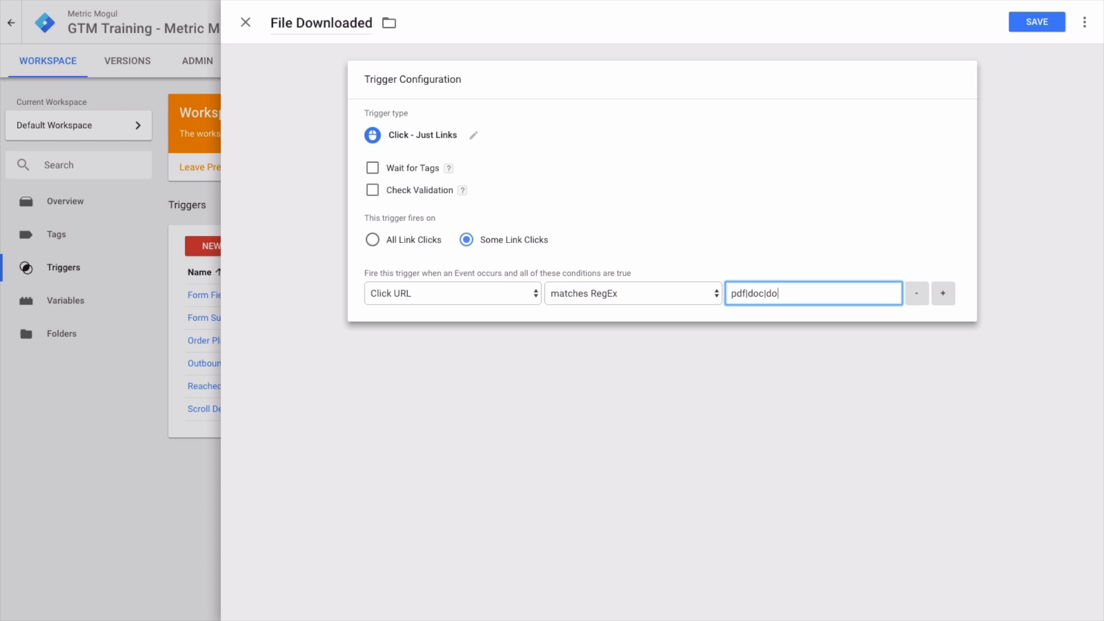
pyautogui.write('cx')
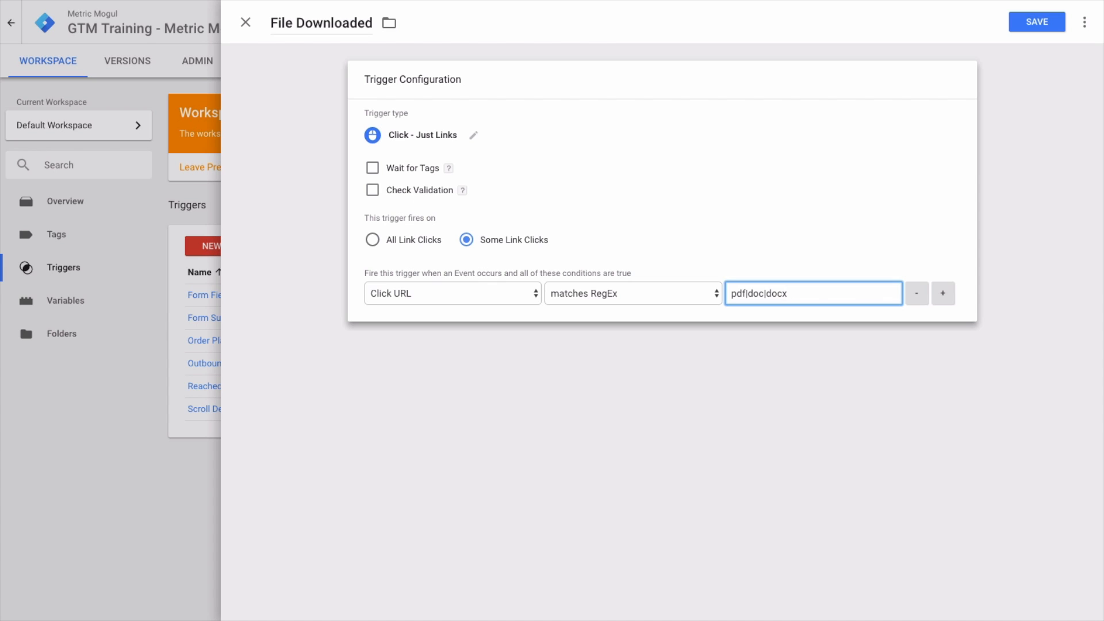
pyautogui.write('|tcx')
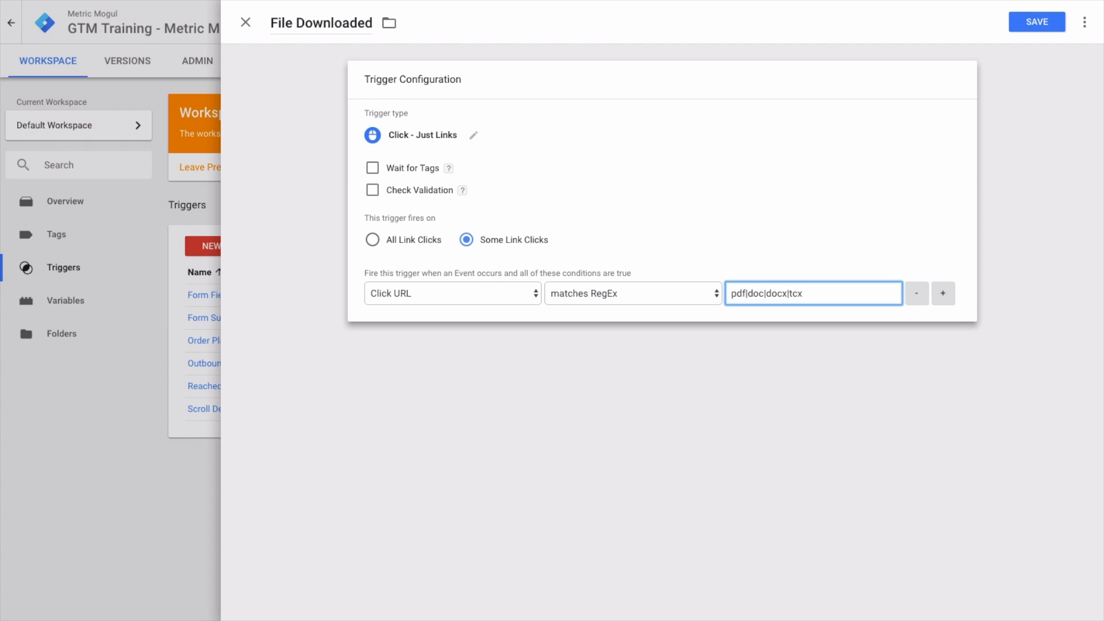
pyautogui.write('txt)')
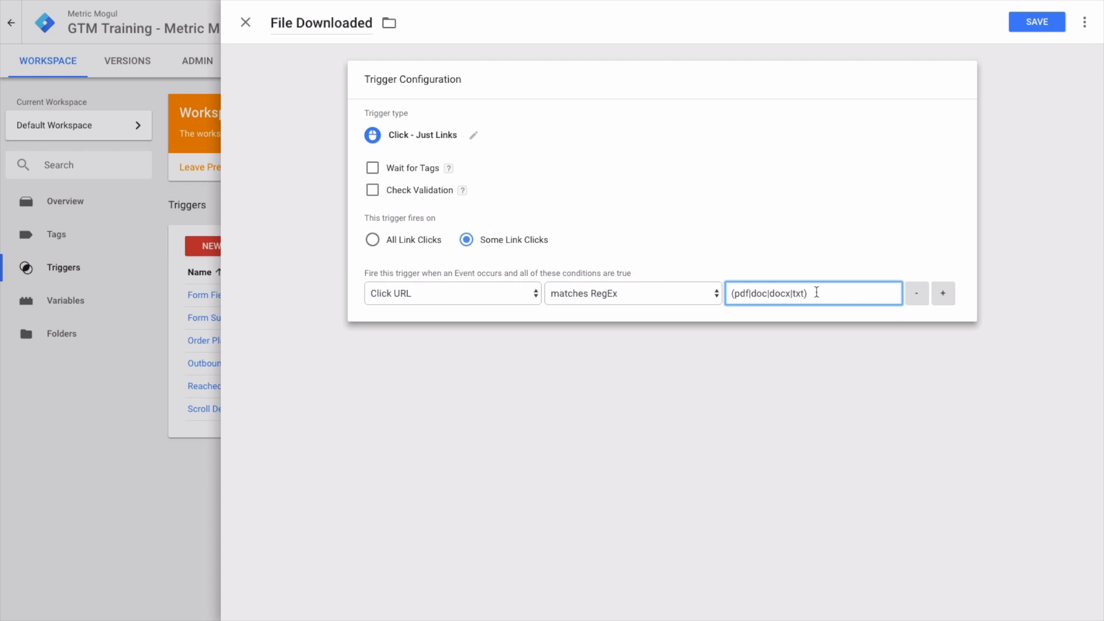
pyautogui.write('$')
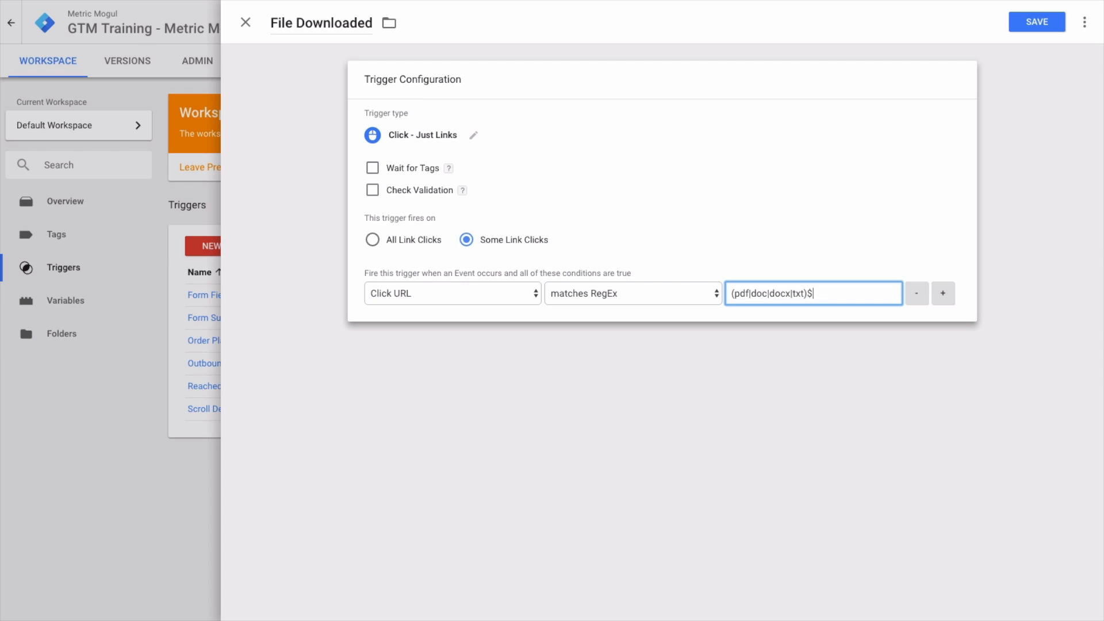
pyautogui.moveTo(640, 301)
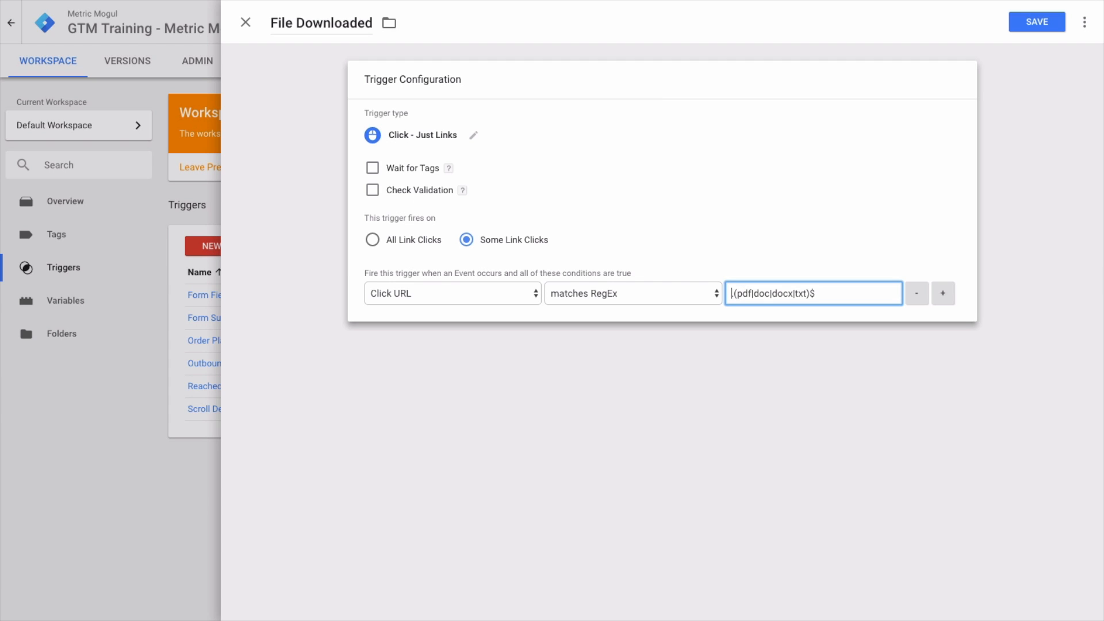
pyautogui.write('\\.')
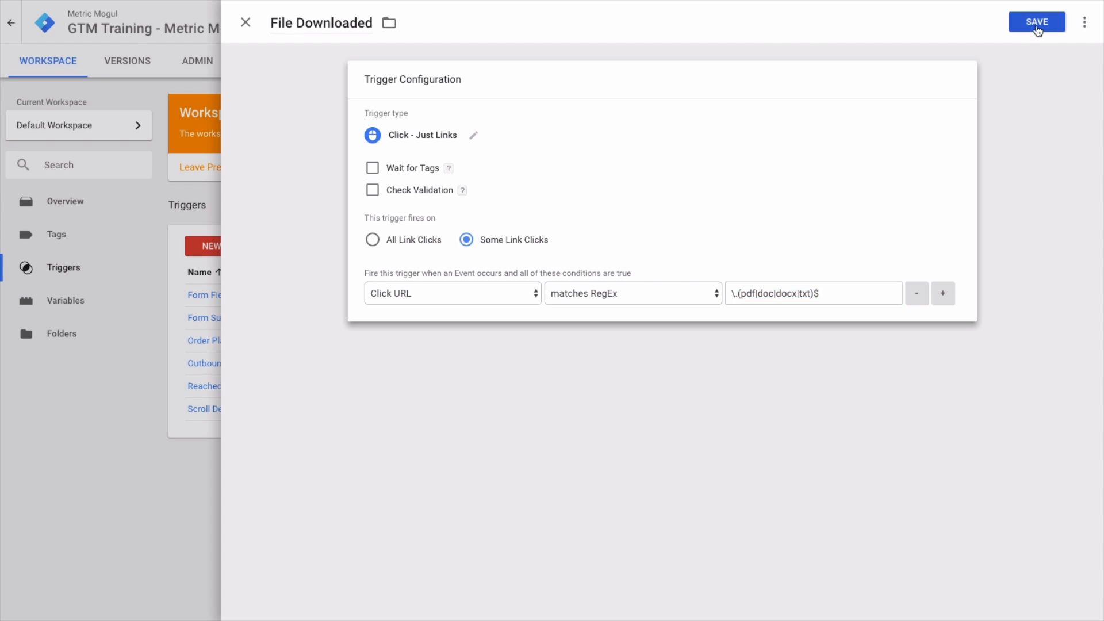
pyautogui.click(1036, 22)
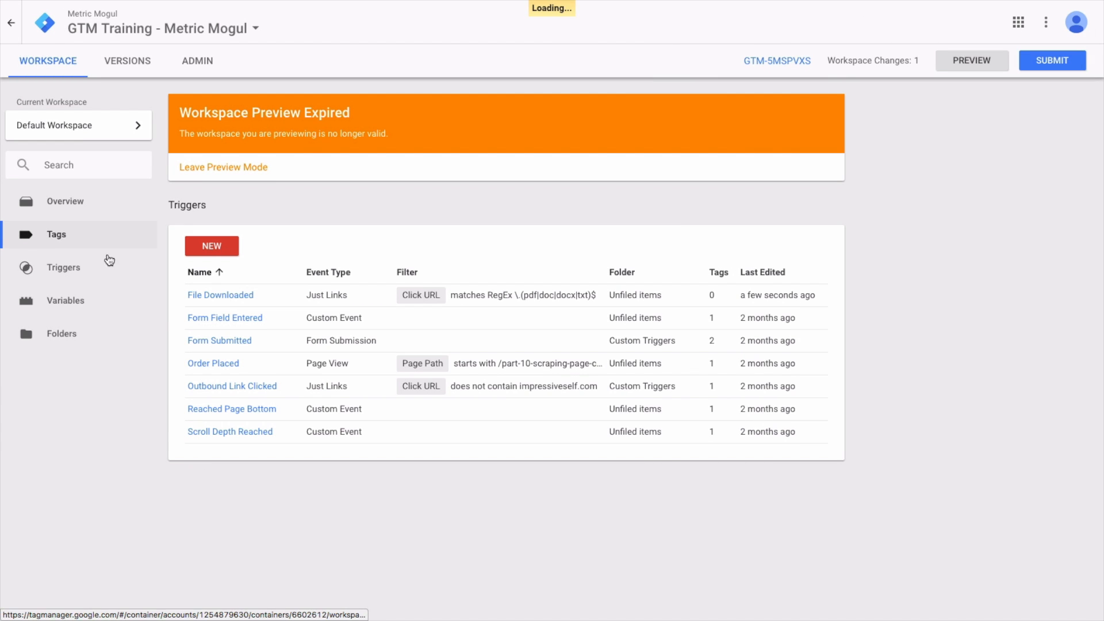
# Step: Create a new Universal Analytics tag with track type Event
pyautogui.click(56, 234)
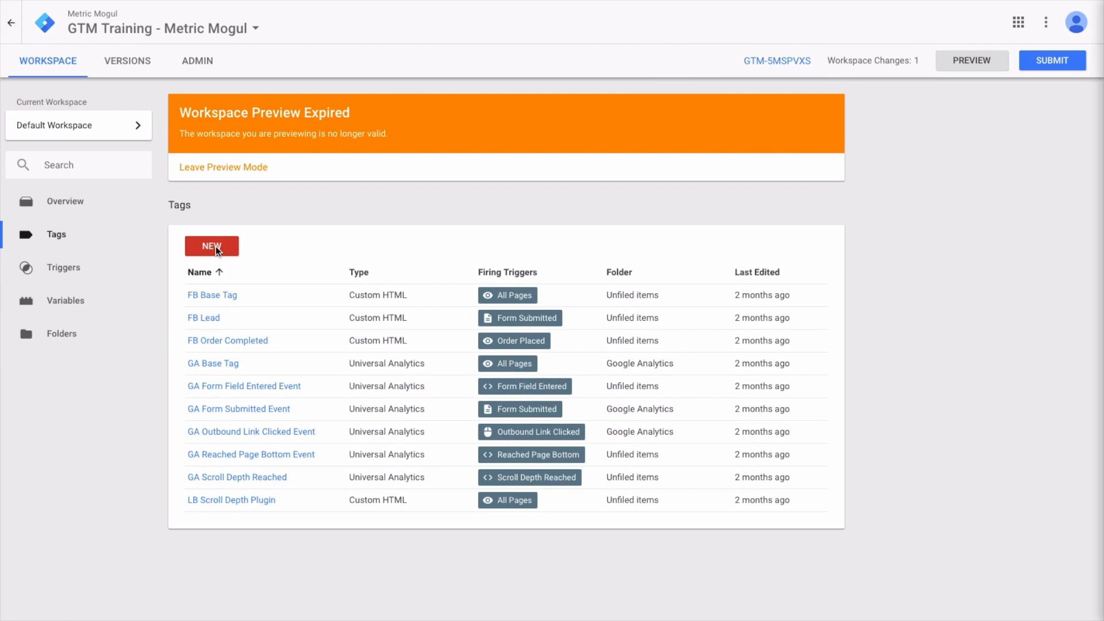
pyautogui.click(211, 245)
pyautogui.write('GA Downloaded File')
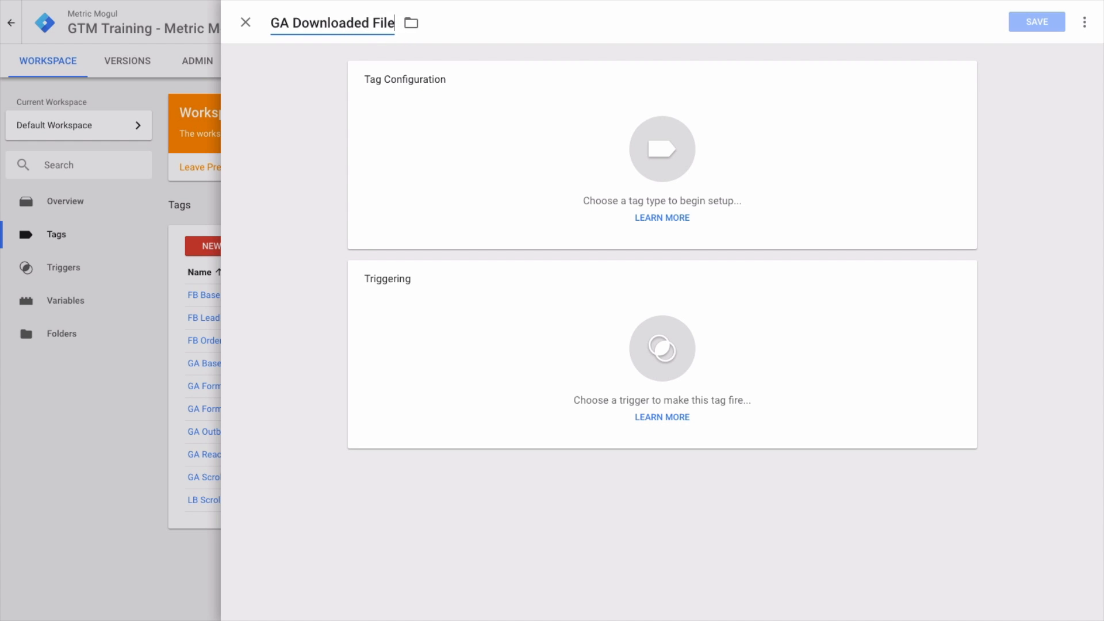
pyautogui.click(661, 149)
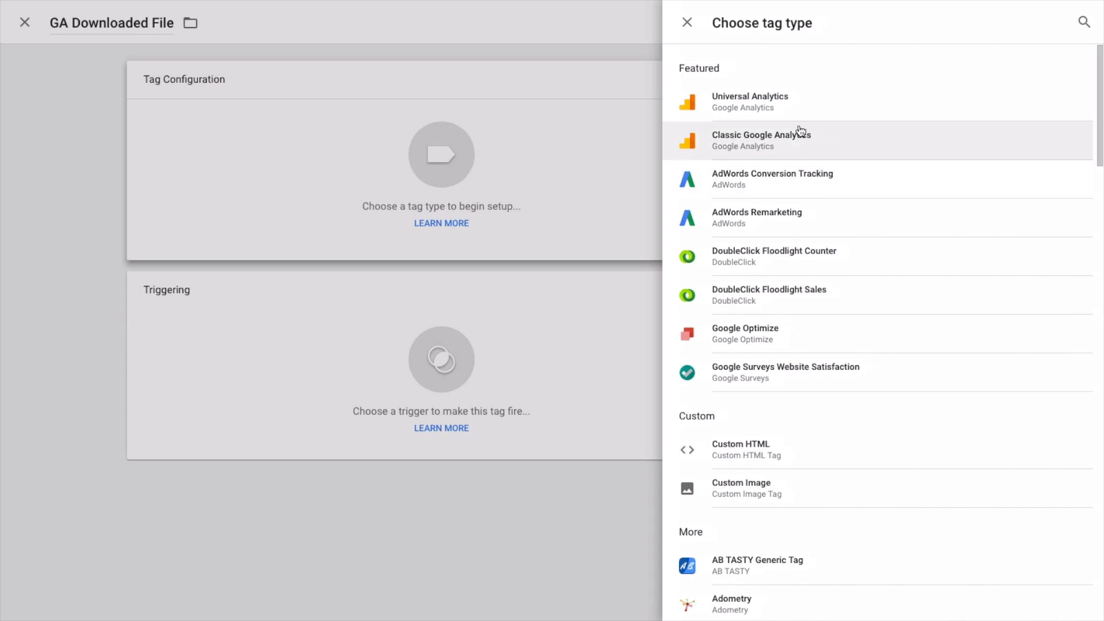
pyautogui.click(749, 101)
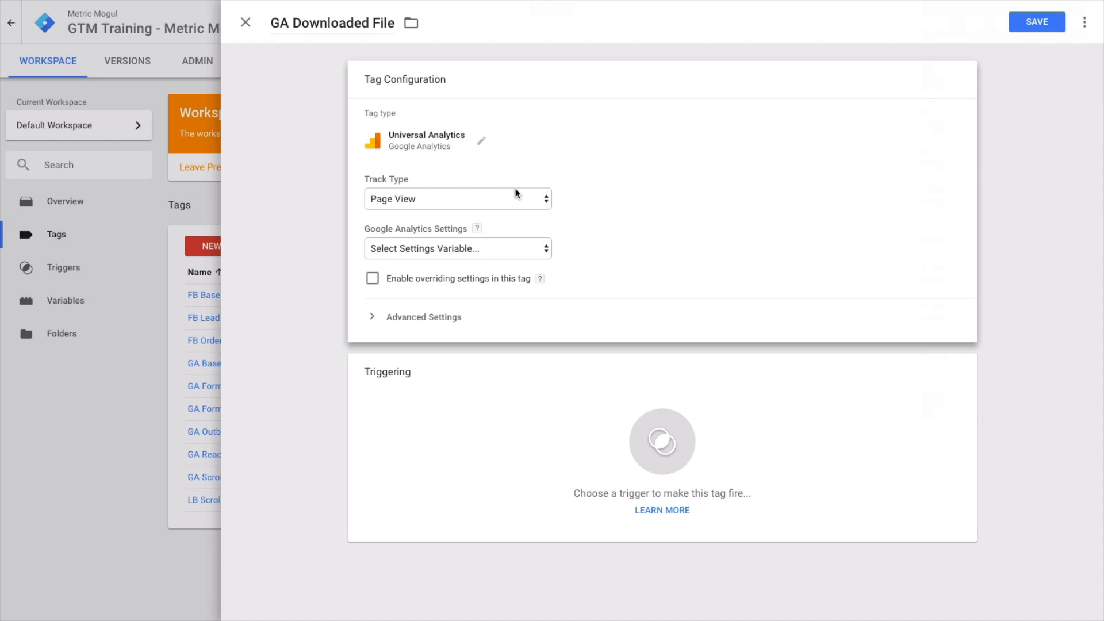
pyautogui.click(456, 198)
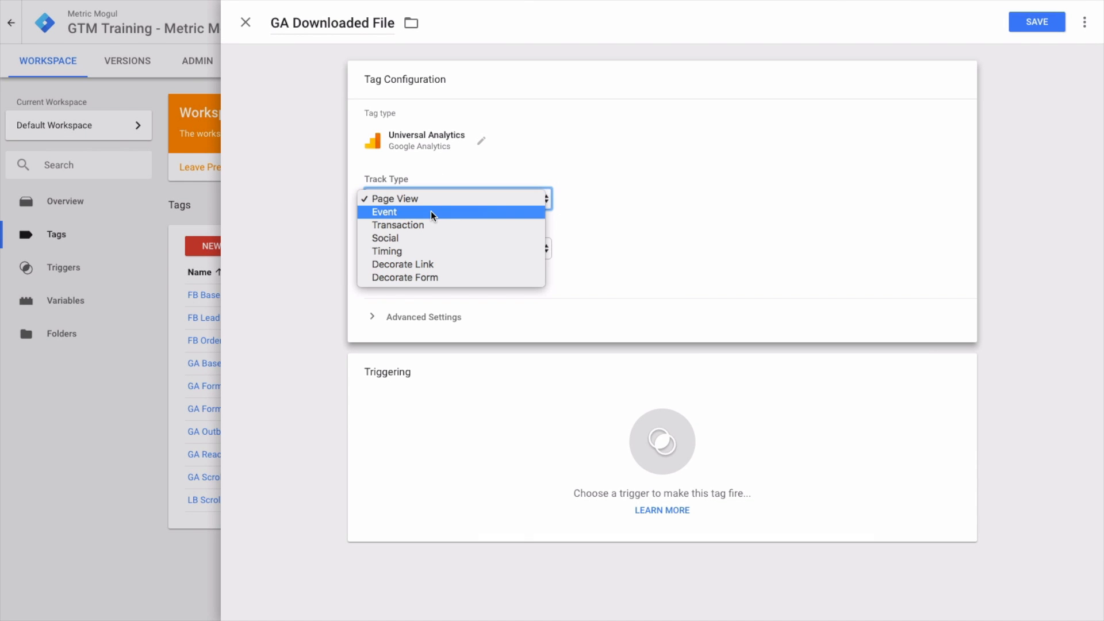
pyautogui.click(383, 212)
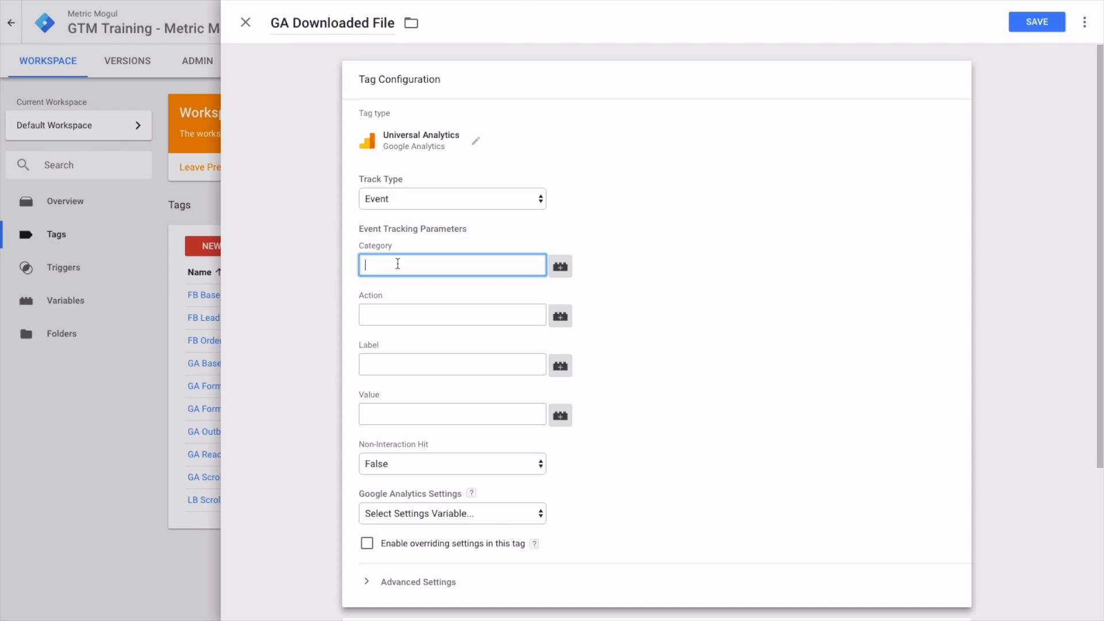
# Step: Set event category Downloads, action Downloaded File, and label {{Click URL}}
pyautogui.write('Downloads')
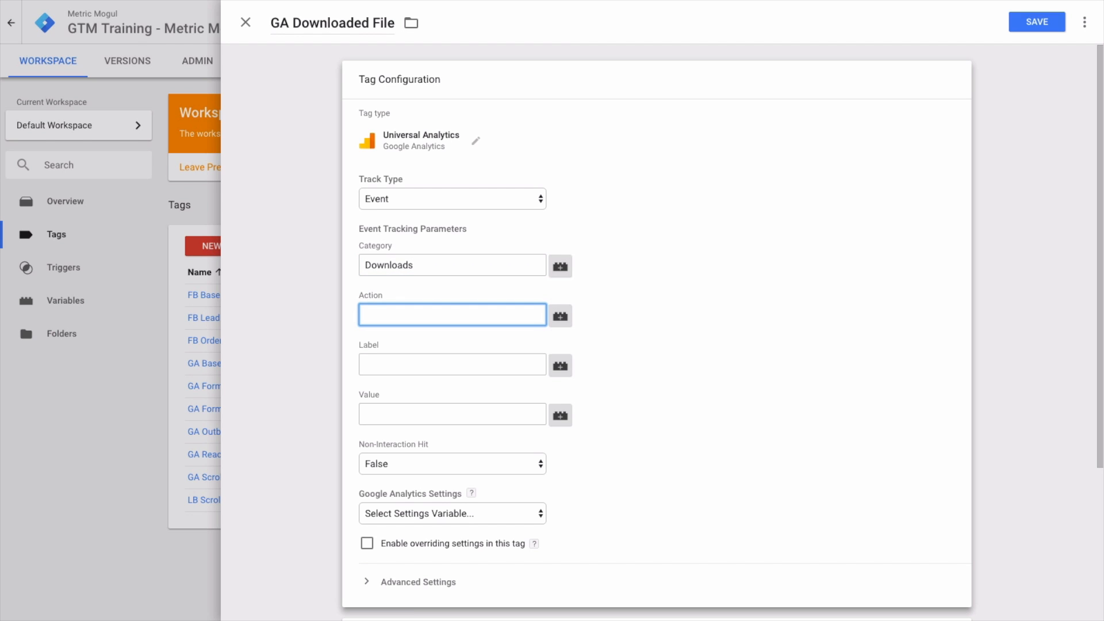
pyautogui.write('Downloaded File')
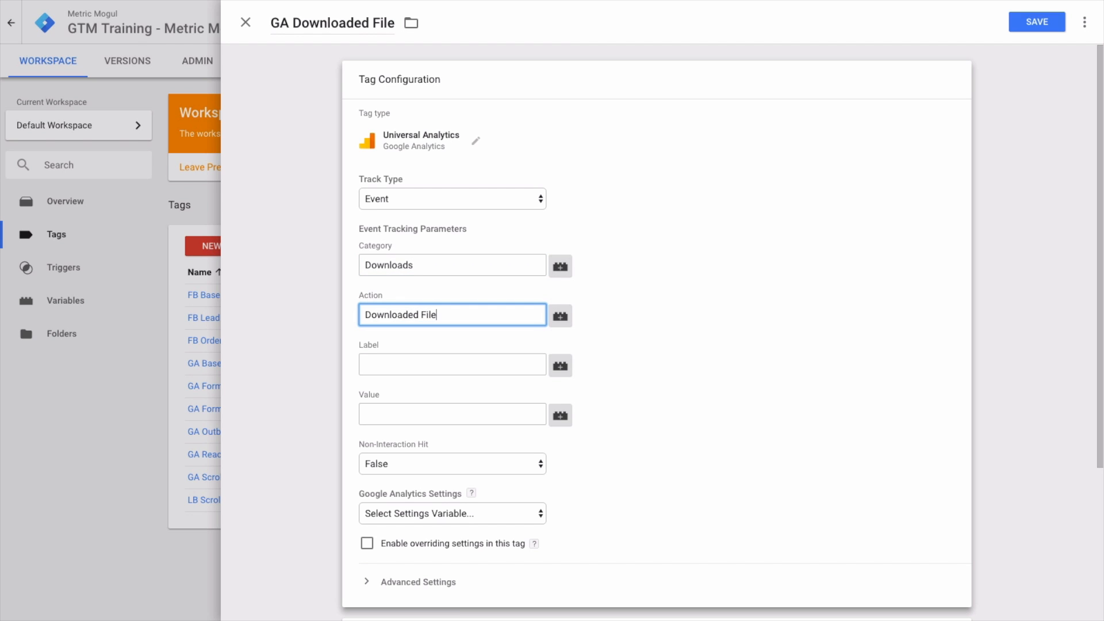
pyautogui.click(452, 364)
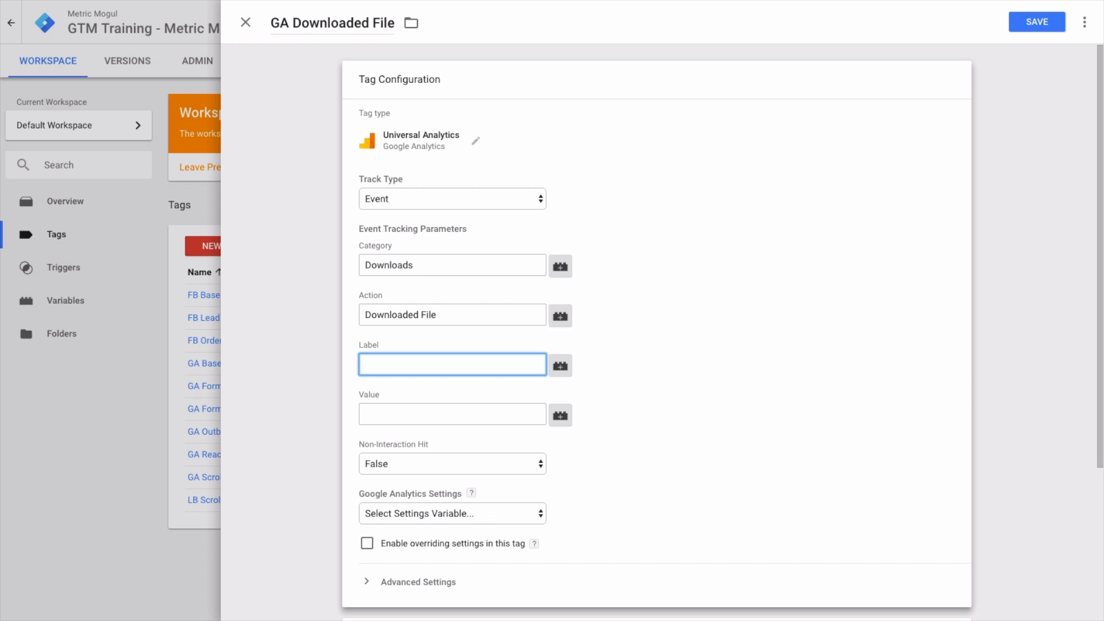
pyautogui.click(559, 364)
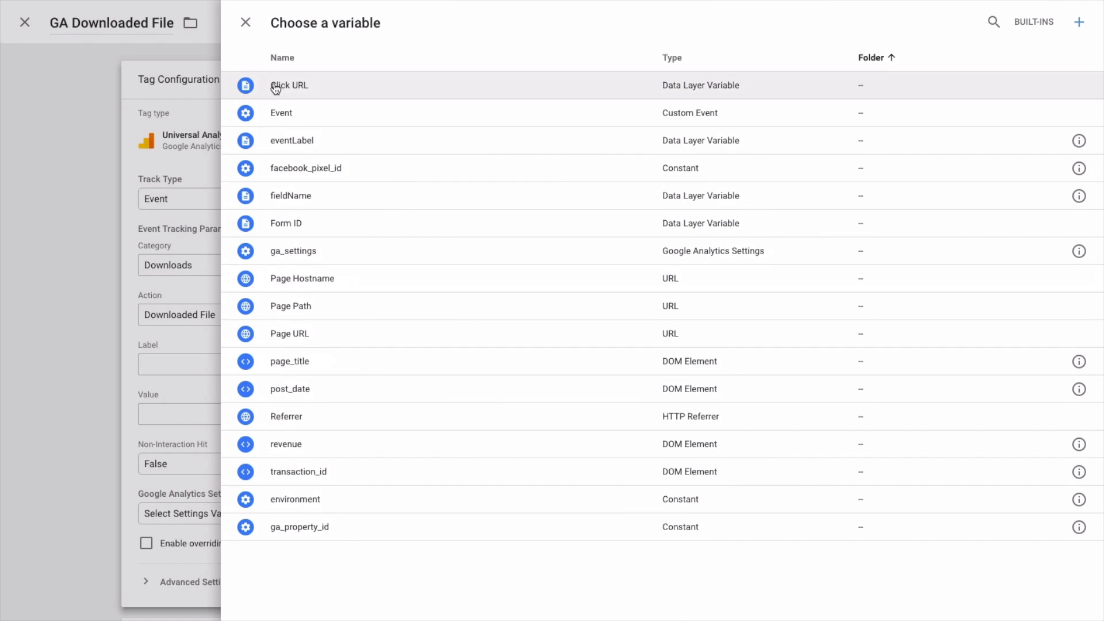
pyautogui.click(288, 86)
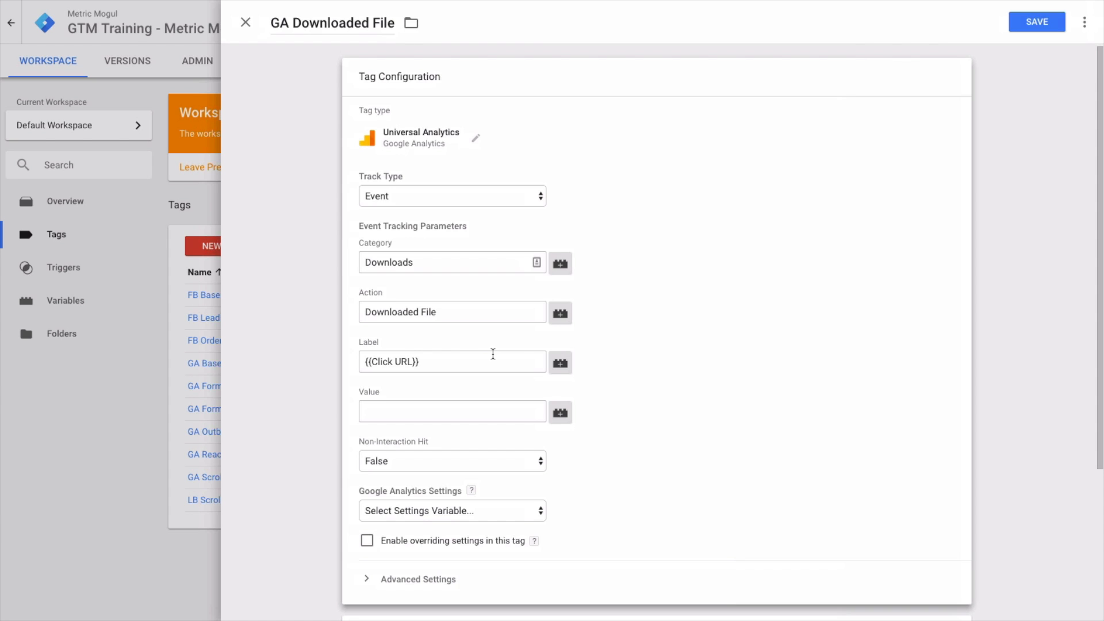
pyautogui.moveTo(479, 361)
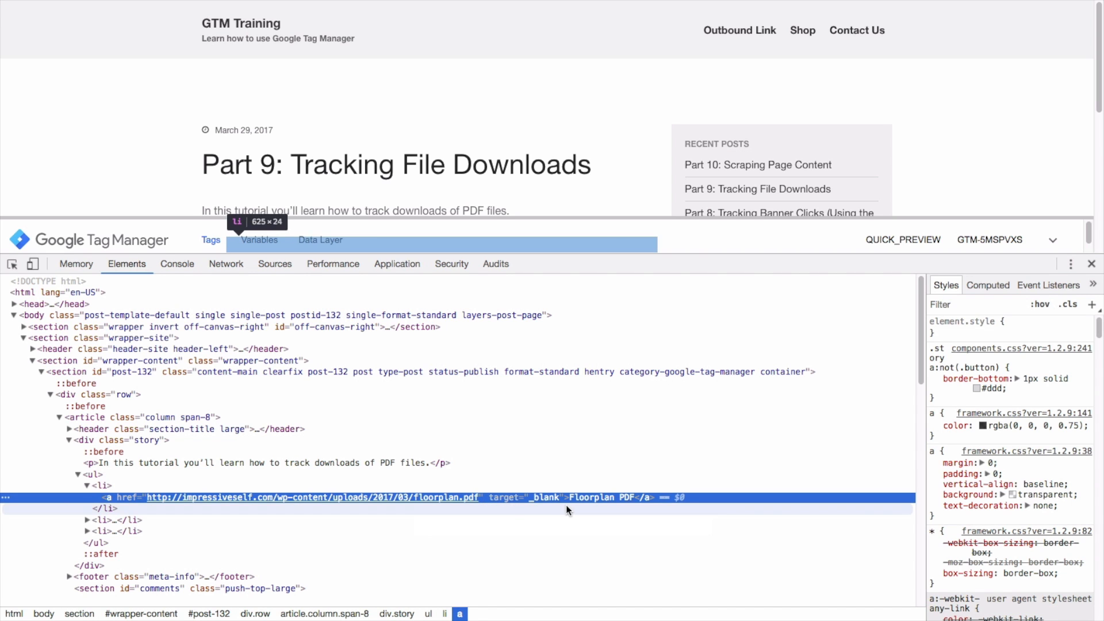
# Step: Add data-filename="Floorplan PDF" to the Floorplan PDF anchor in the Elements panel
pyautogui.click(527, 498)
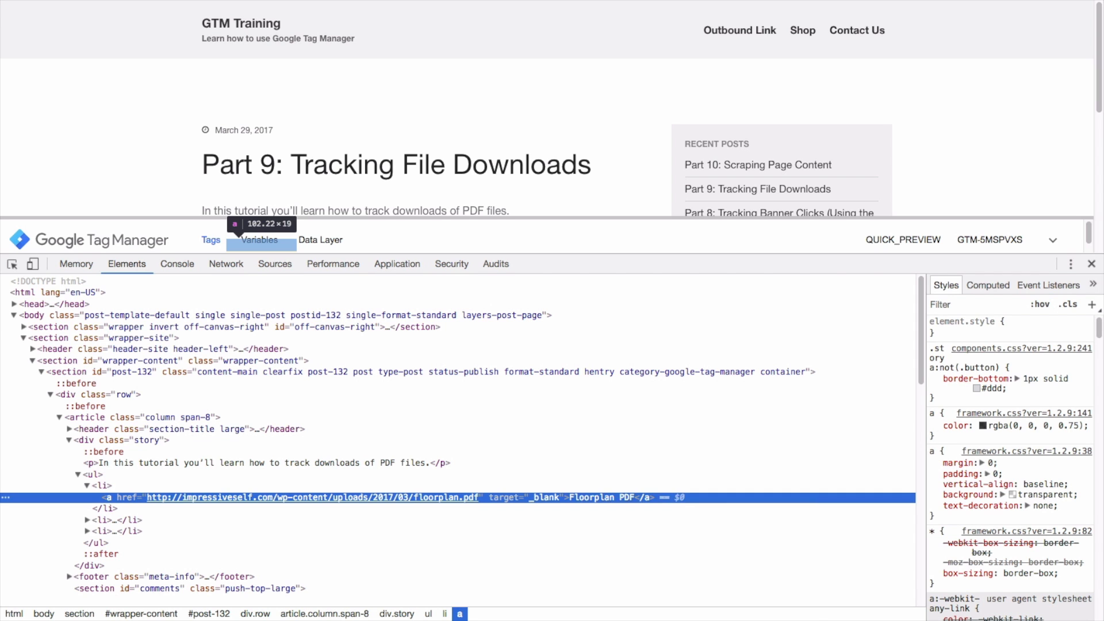
pyautogui.click(539, 498)
pyautogui.write(' data-filename="Floorplan PDF"')
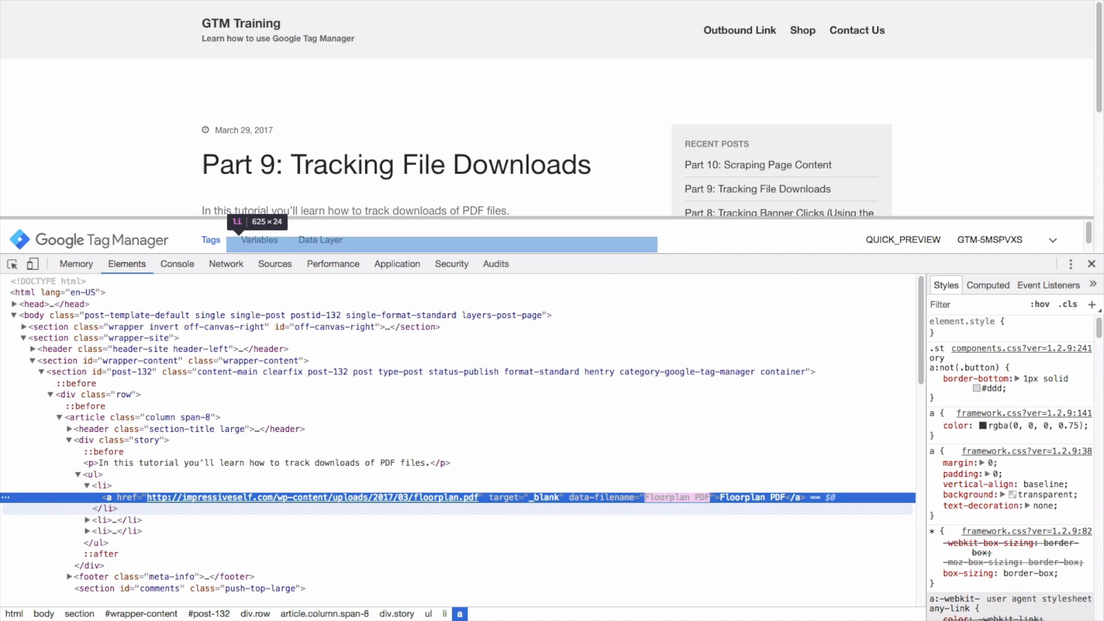
pyautogui.moveTo(641, 505)
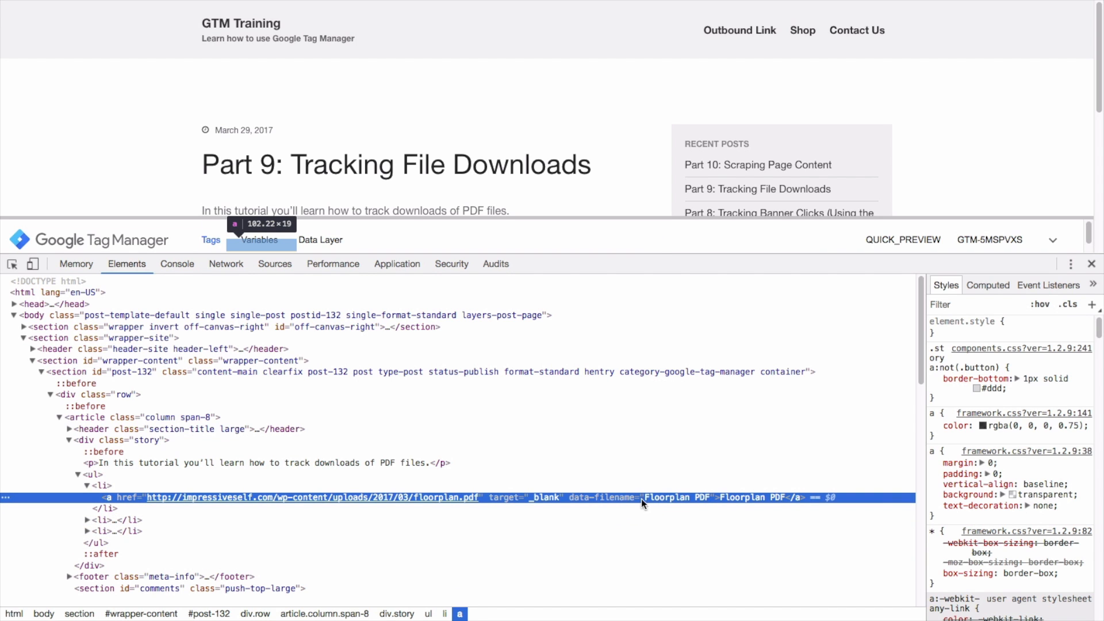
pyautogui.moveTo(576, 496)
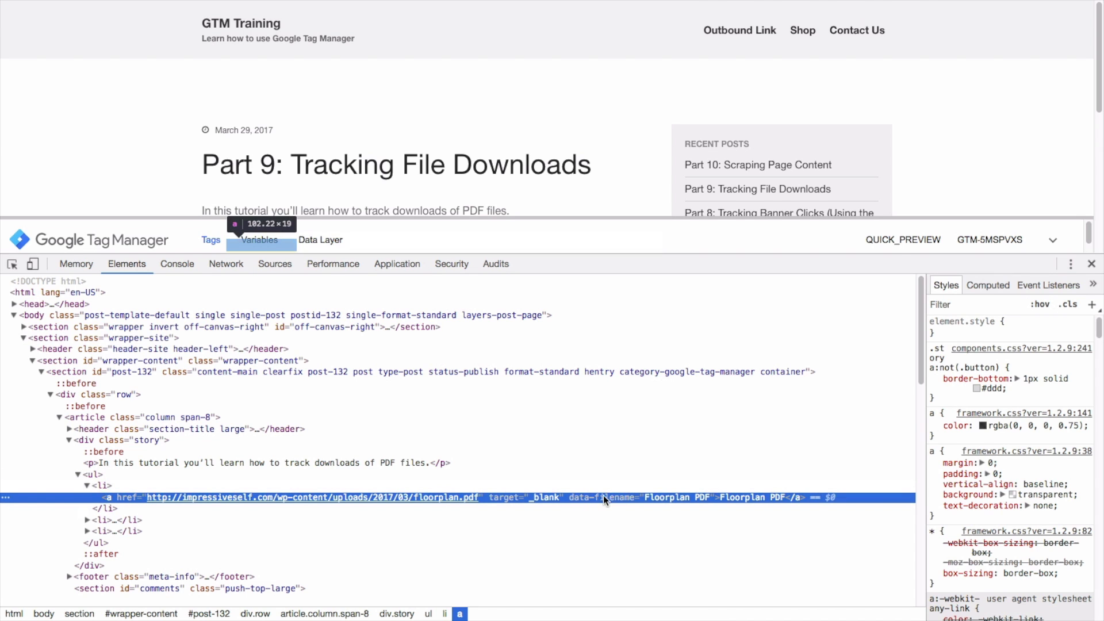
pyautogui.moveTo(648, 501)
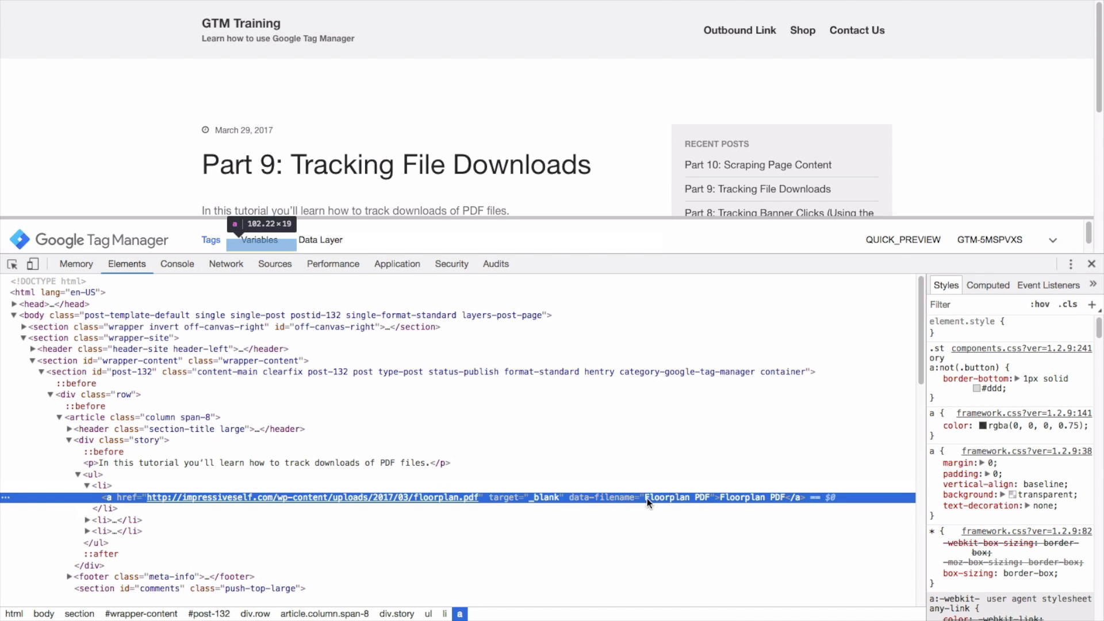
pyautogui.moveTo(713, 504)
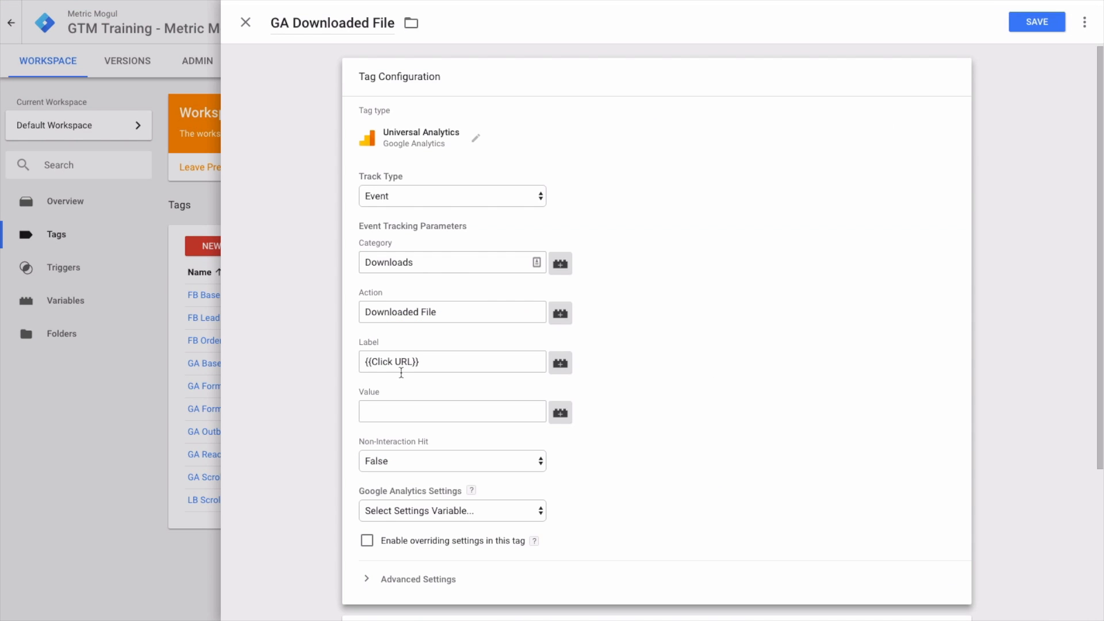
# Step: Turn off settings override and use {{ga_settings}} as the tag's Google Analytics settings
pyautogui.scroll(-3)
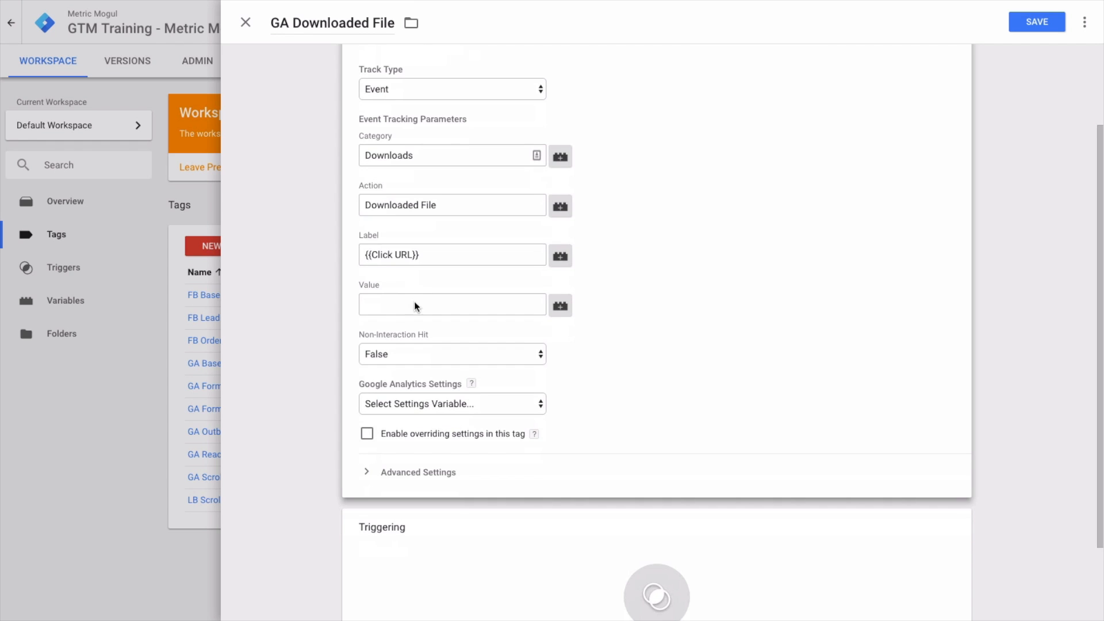
pyautogui.moveTo(400, 323)
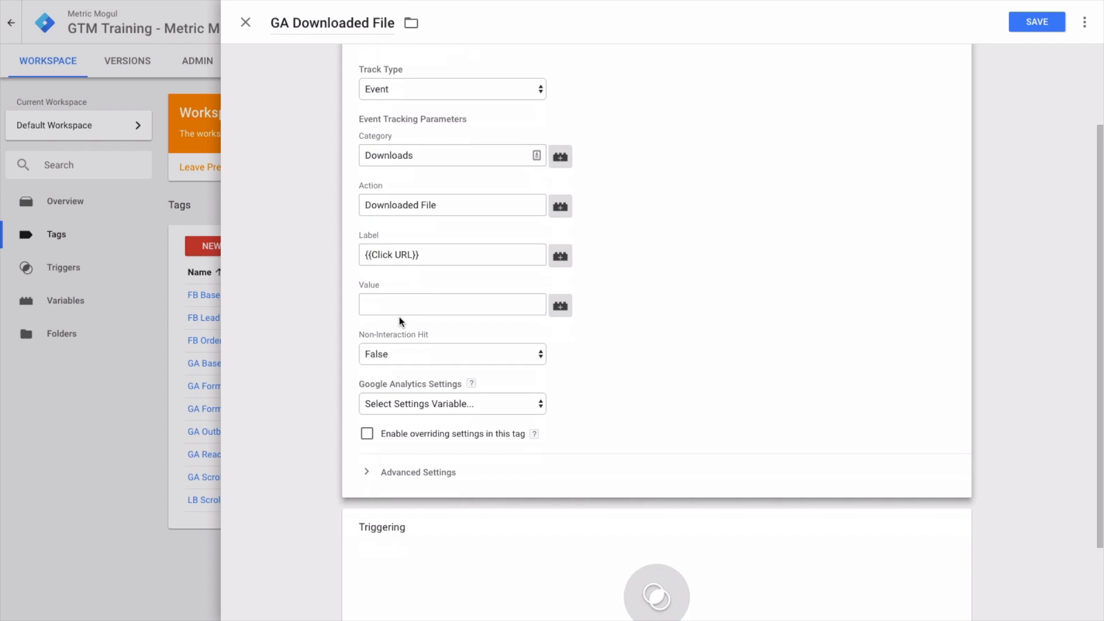
pyautogui.moveTo(483, 414)
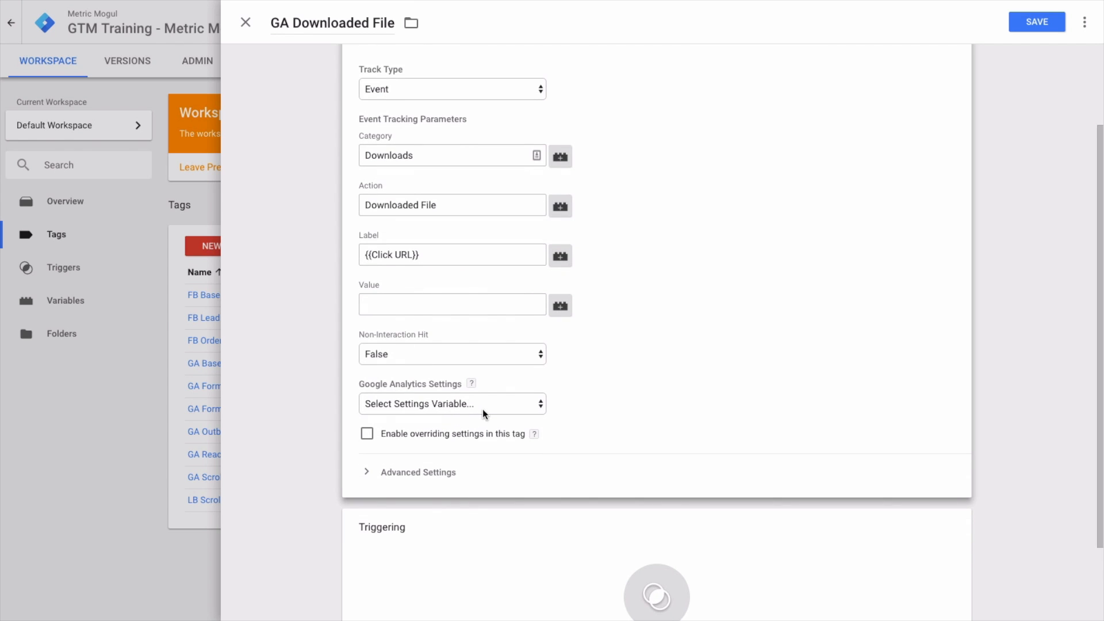
pyautogui.moveTo(509, 409)
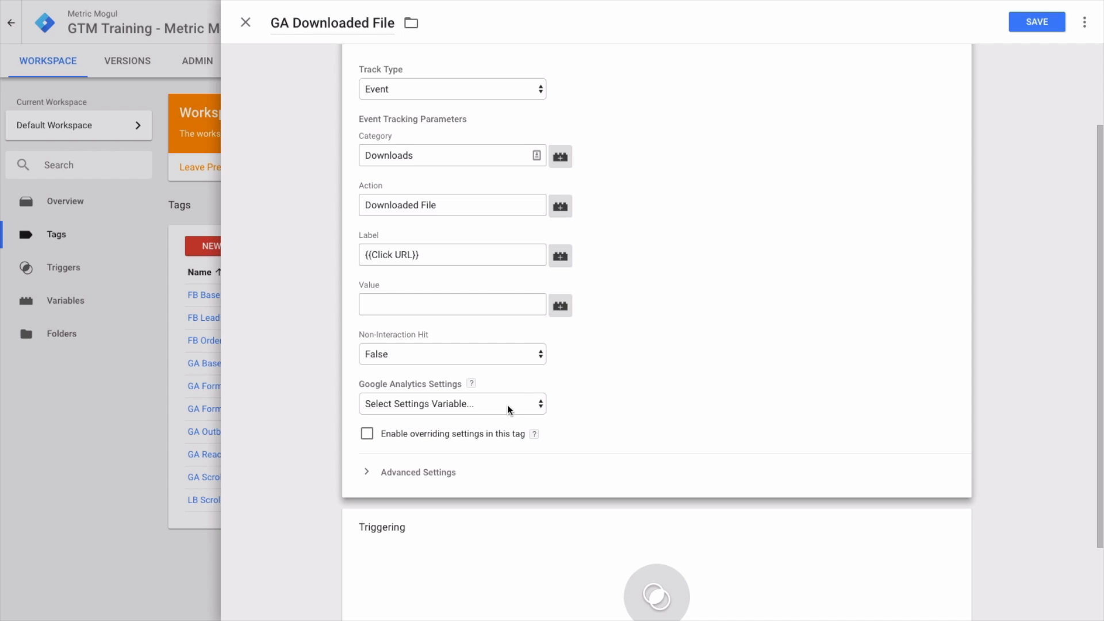
pyautogui.moveTo(471, 383)
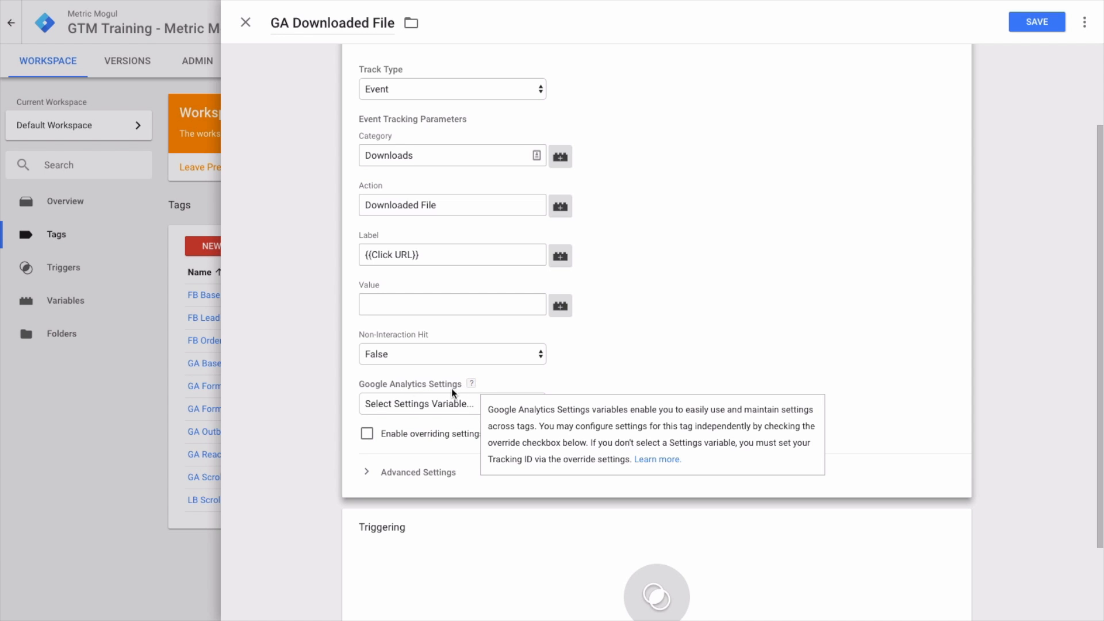
pyautogui.click(367, 433)
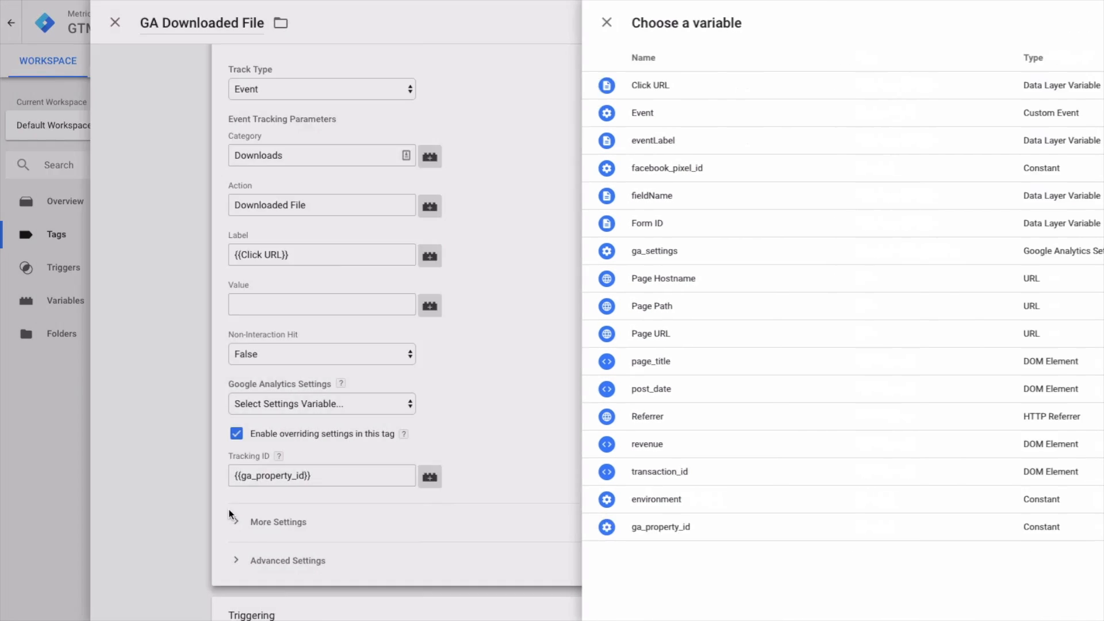
pyautogui.click(606, 22)
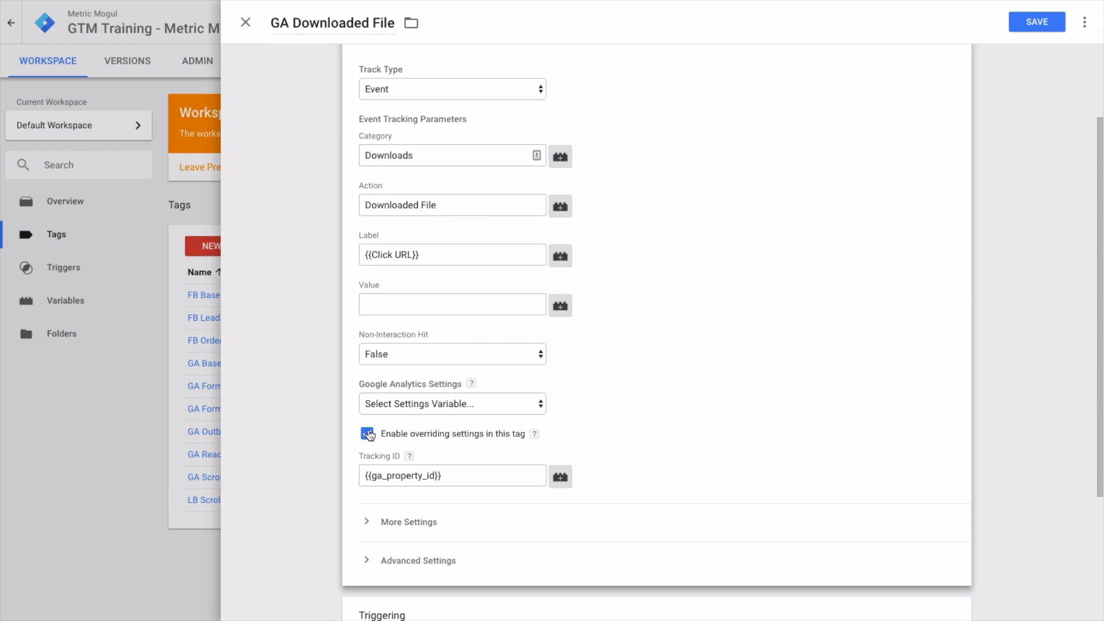
pyautogui.click(367, 434)
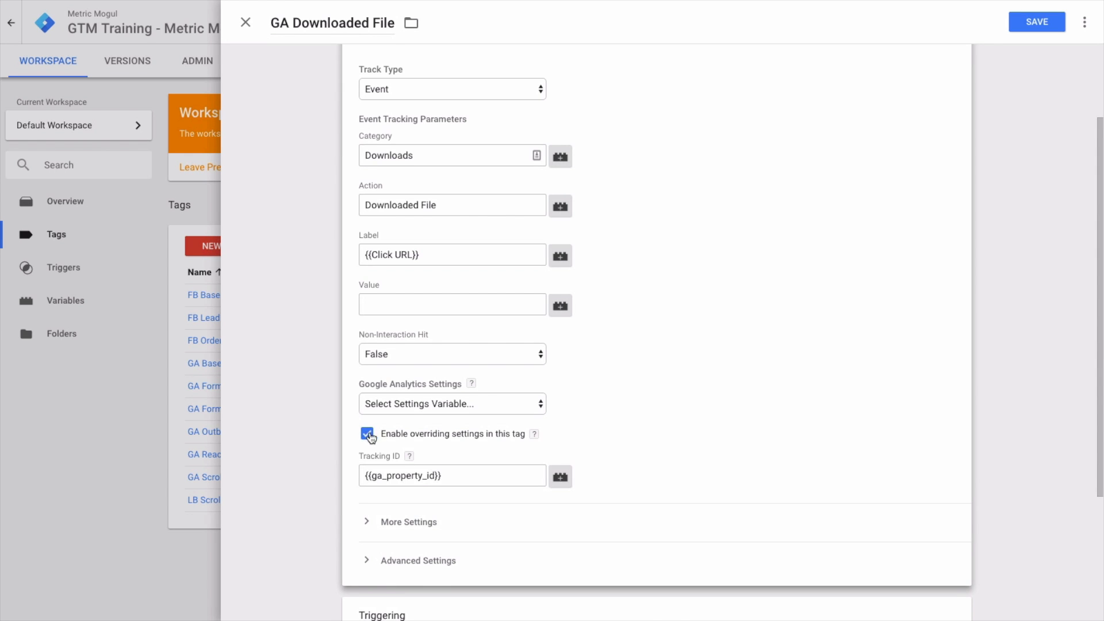
pyautogui.click(367, 434)
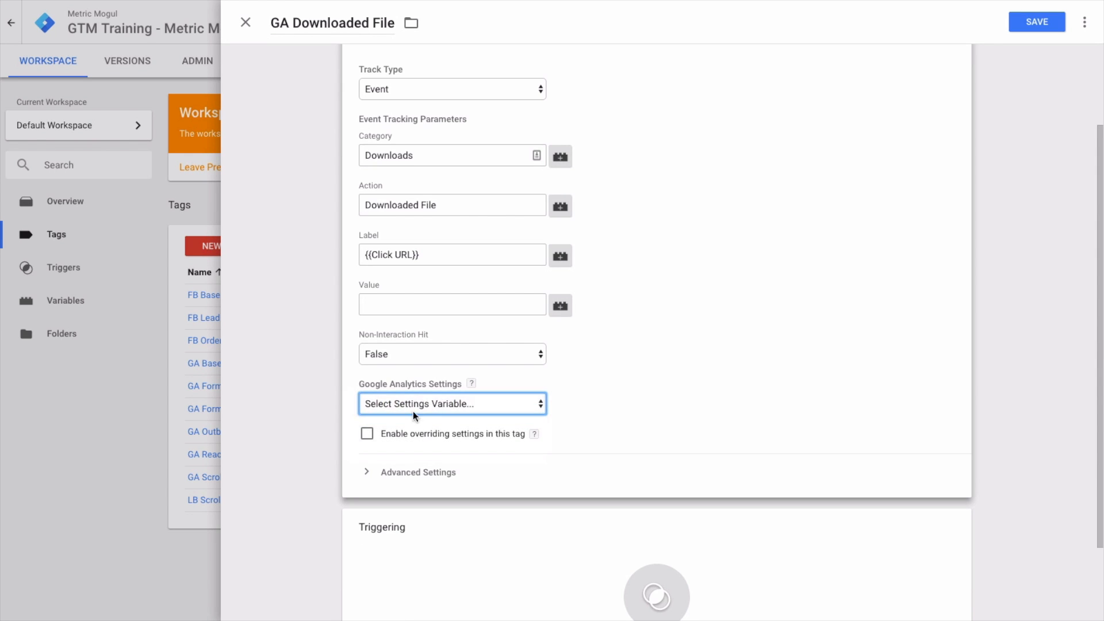
pyautogui.click(452, 403)
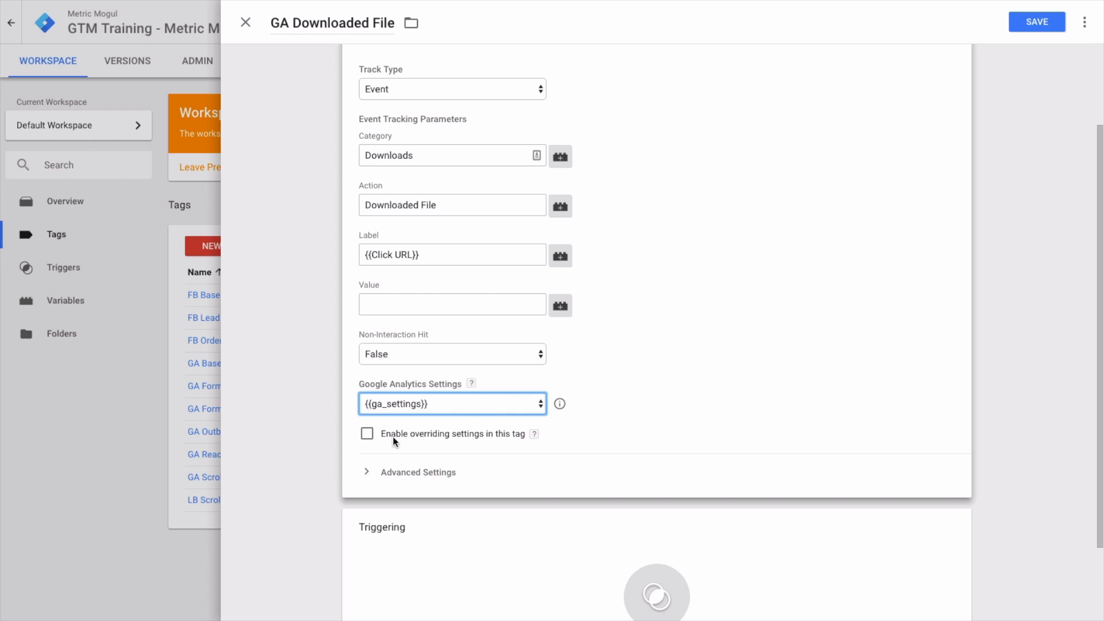
# Step: Scroll to the Triggering section and bring up the trigger list
pyautogui.scroll(-3)
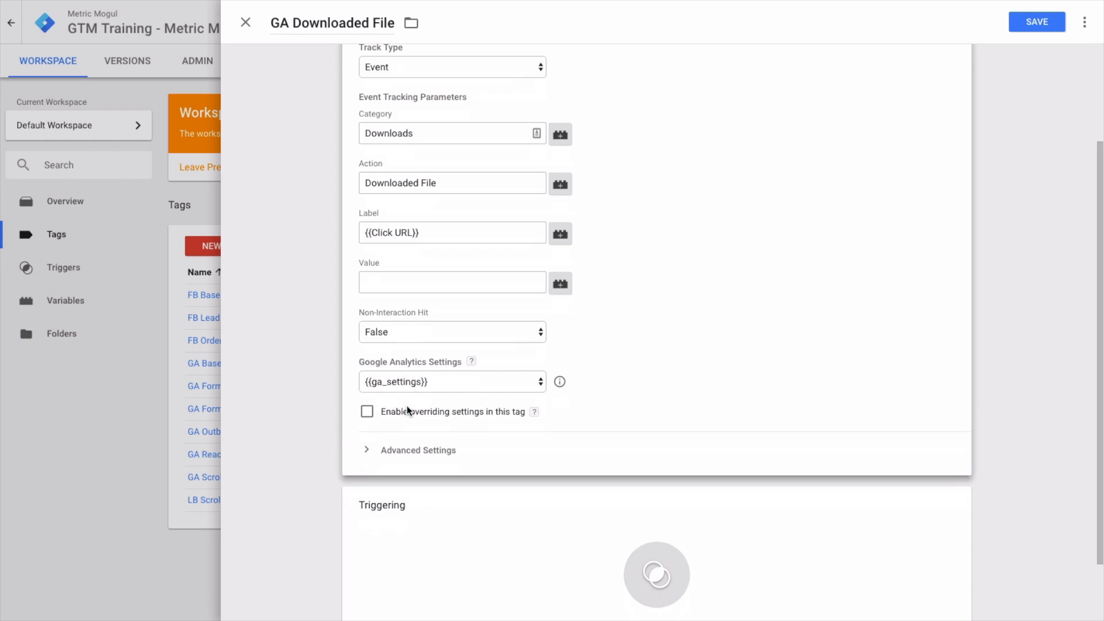
pyautogui.moveTo(420, 385)
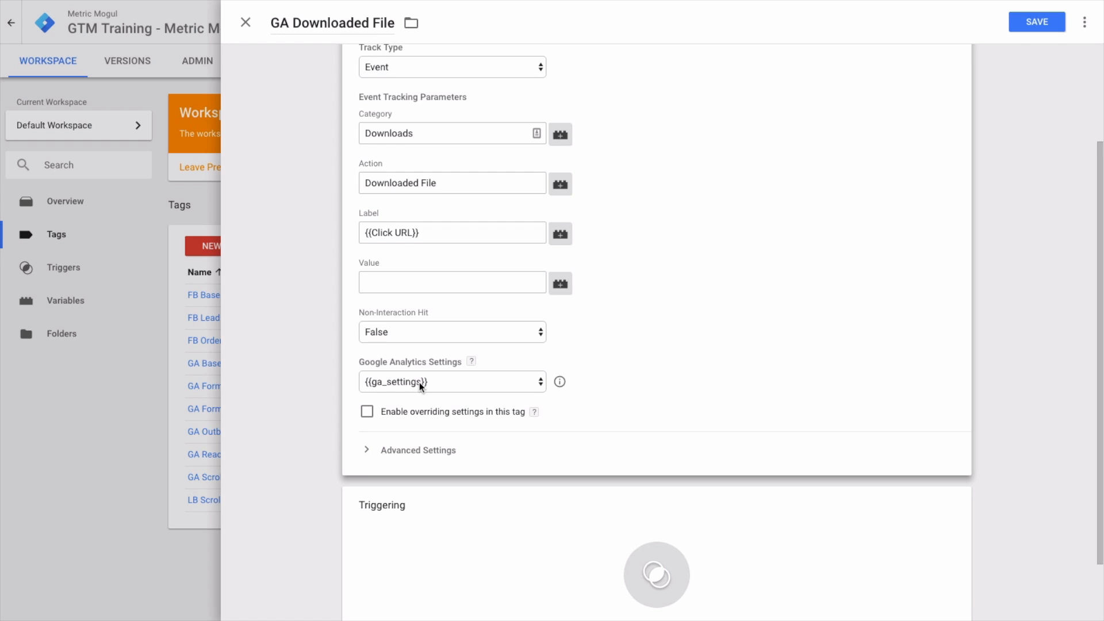
pyautogui.scroll(-3)
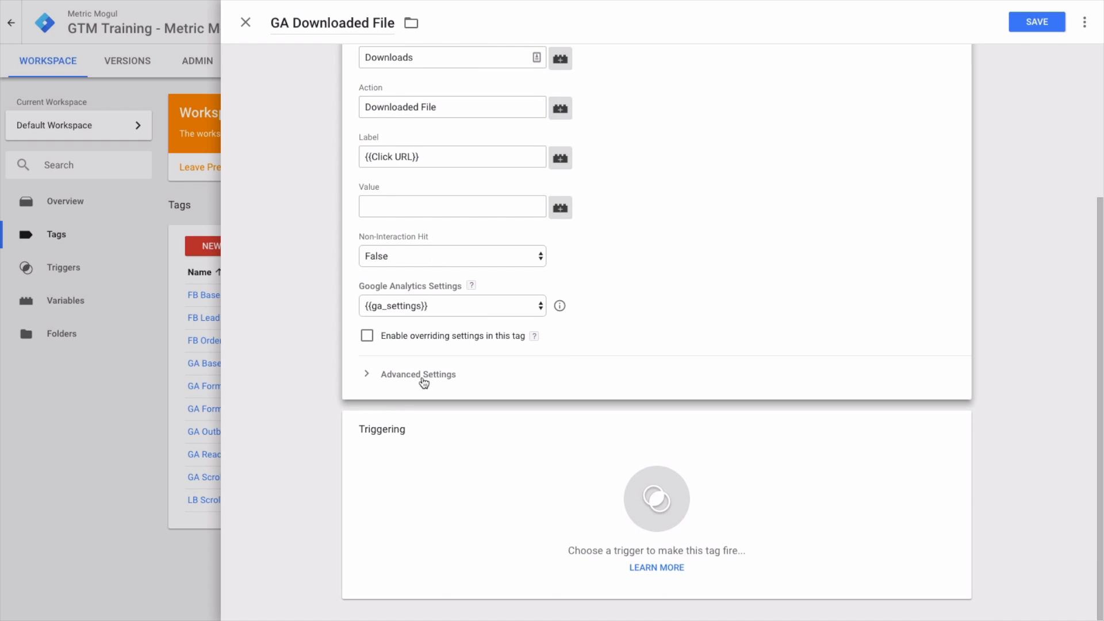
pyautogui.click(655, 498)
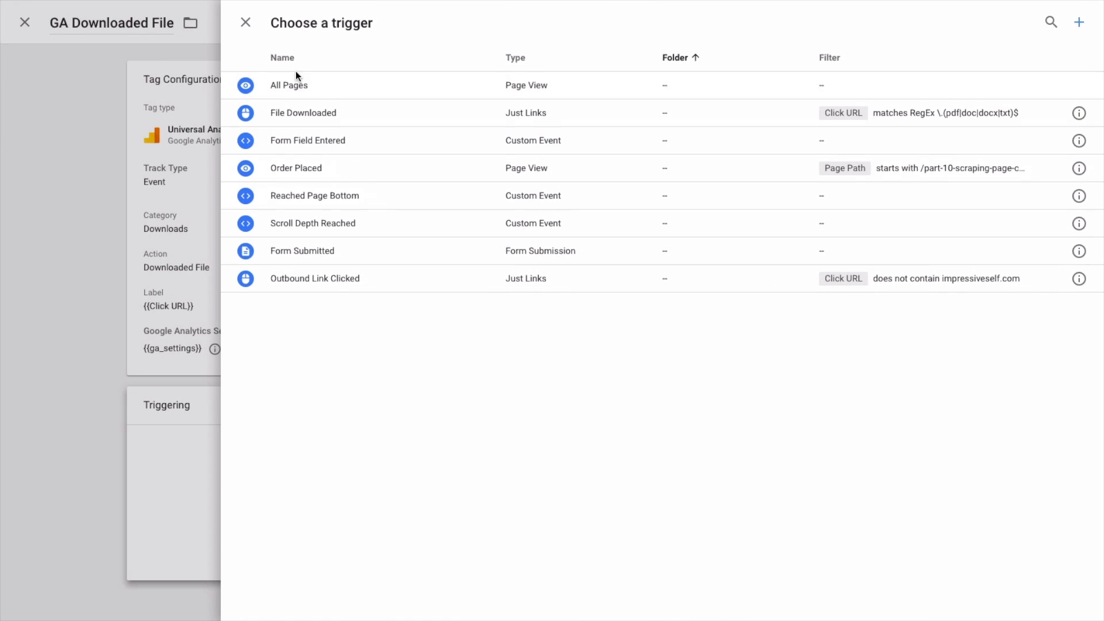
# Step: Attach the File Downloaded trigger, save the tag, and refresh preview mode
pyautogui.click(303, 113)
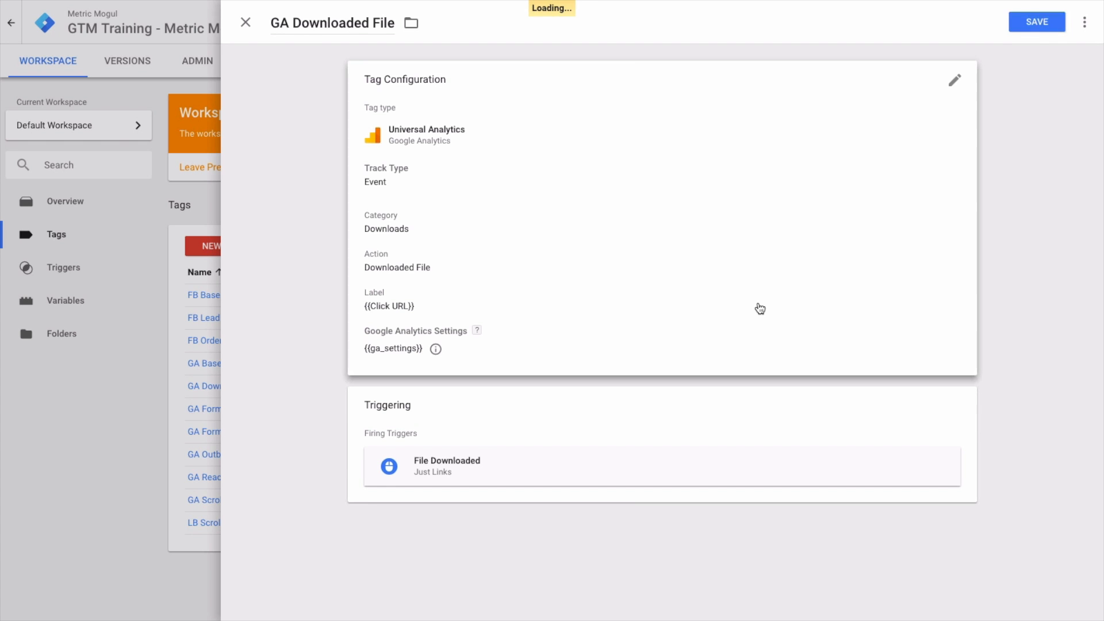
pyautogui.click(245, 22)
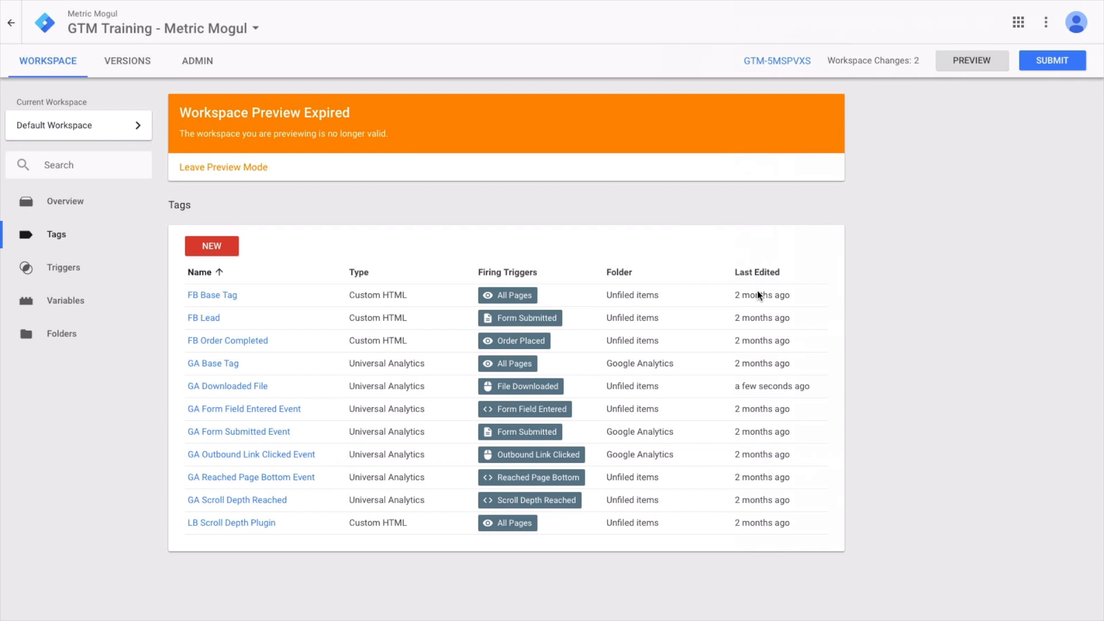
pyautogui.click(223, 167)
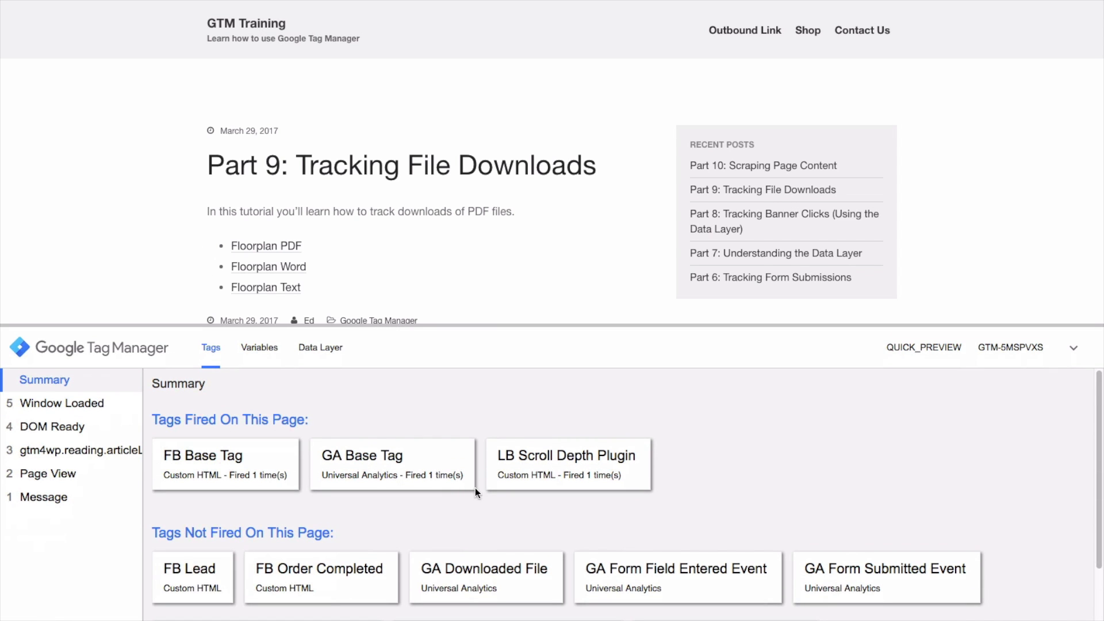
pyautogui.moveTo(527, 586)
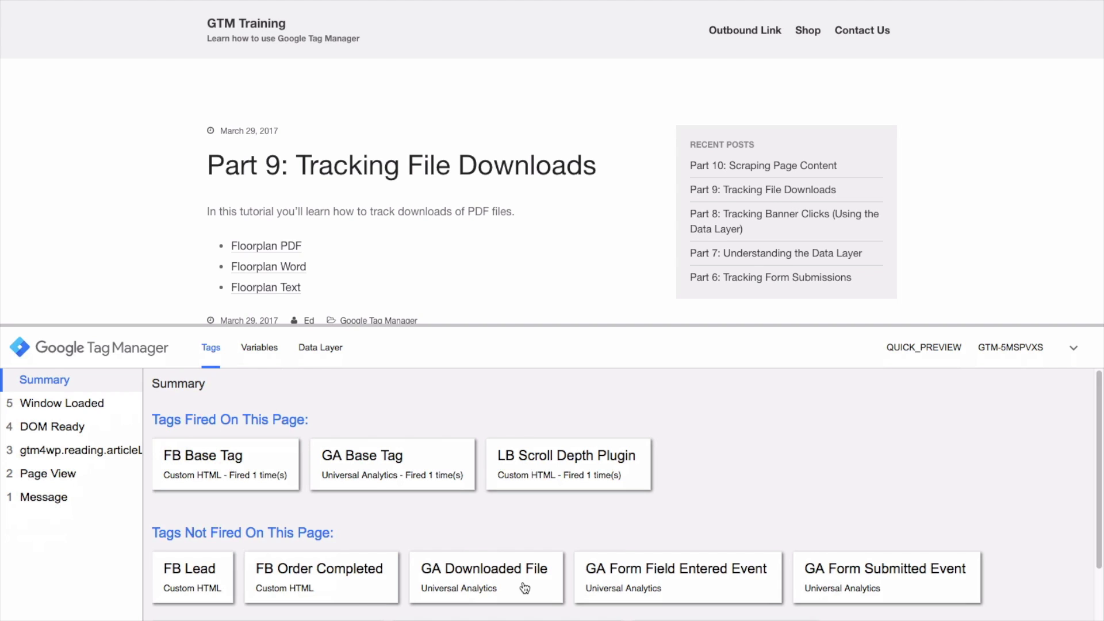
# Step: Click Floorplan PDF and check GA Downloaded File fired with the floorplan.pdf label
pyautogui.click(484, 577)
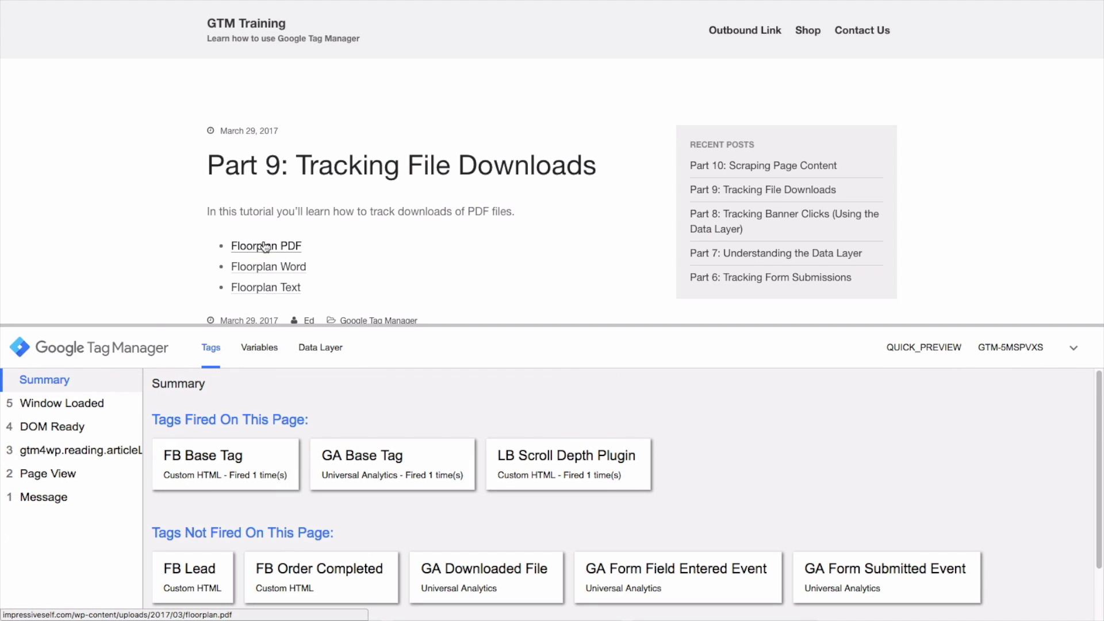
pyautogui.click(266, 245)
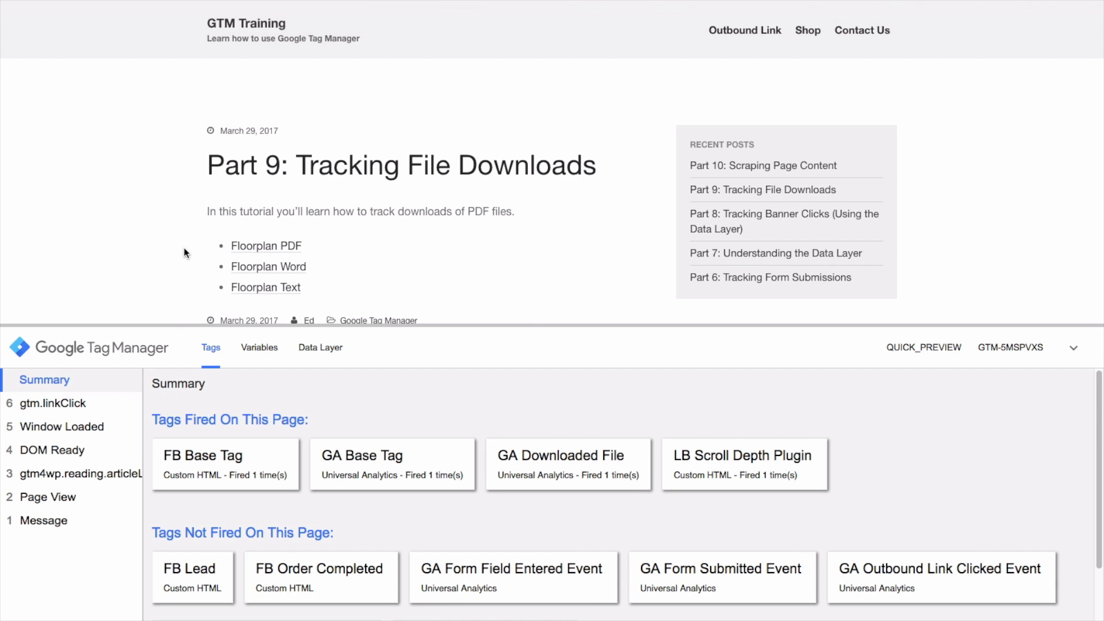
pyautogui.moveTo(555, 467)
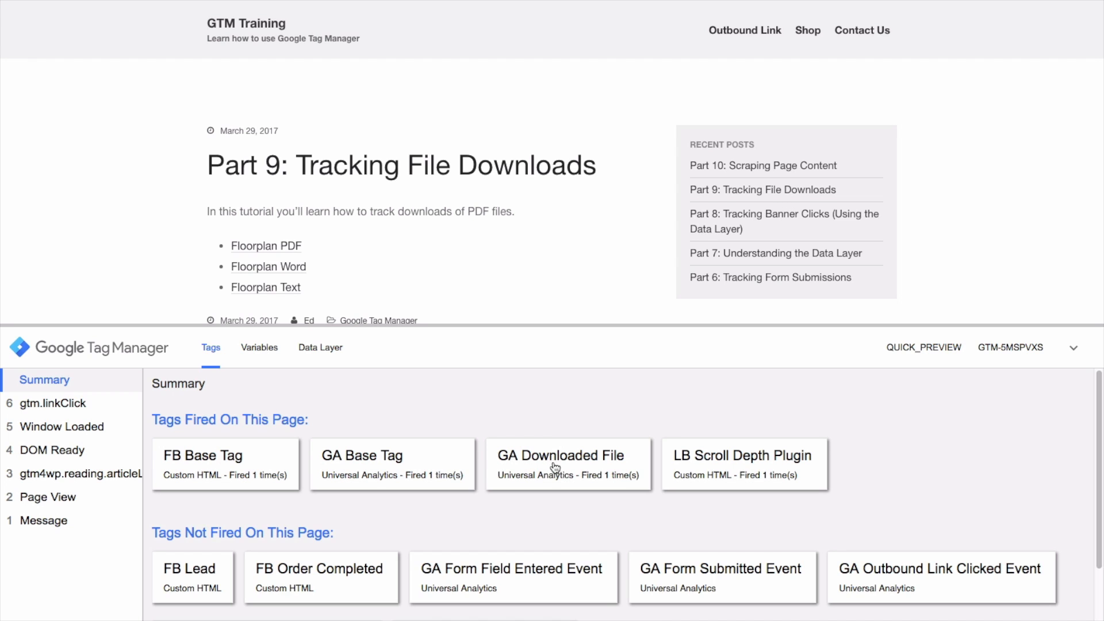
pyautogui.click(561, 456)
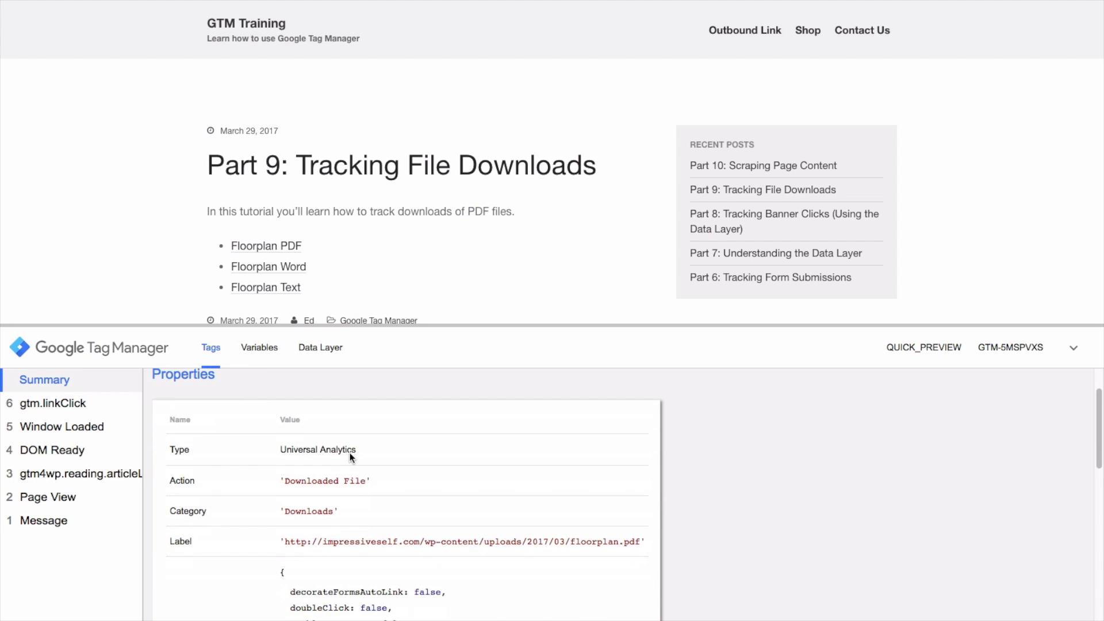
pyautogui.scroll(-3)
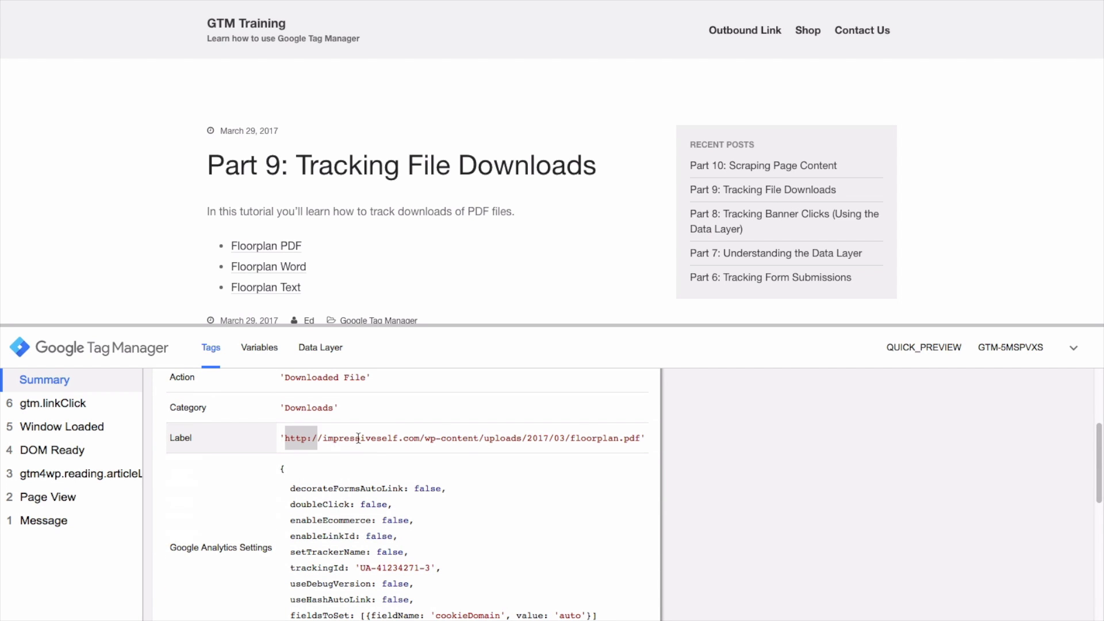